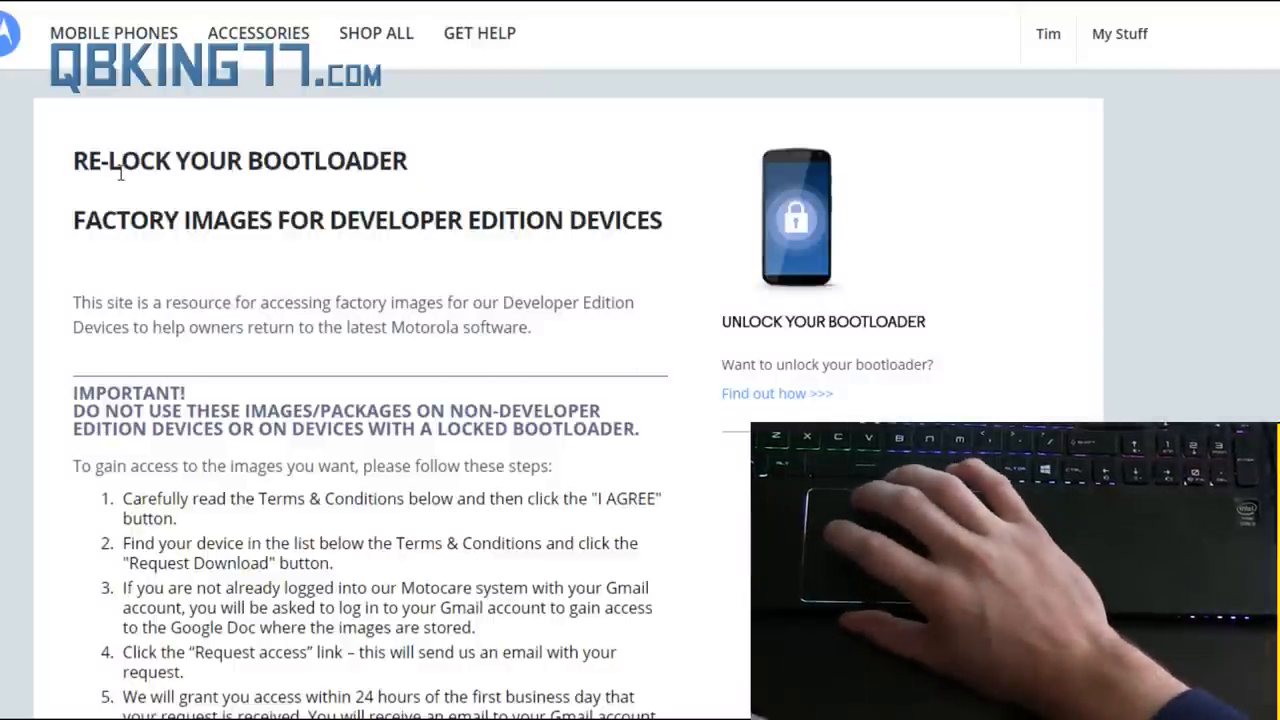
pyautogui.moveTo(25, 265)
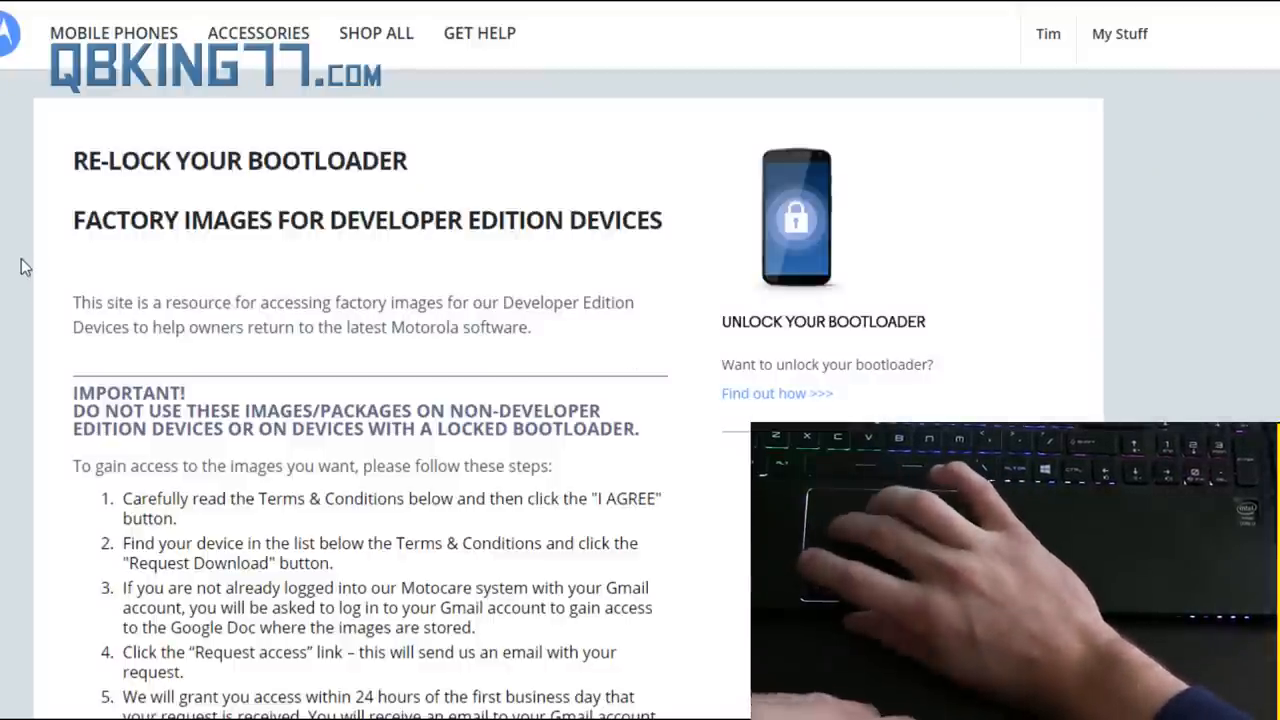
# Accept the legal agreement via 'I Agree' and reach the Download Software Image device list.
pyautogui.scroll(-3)
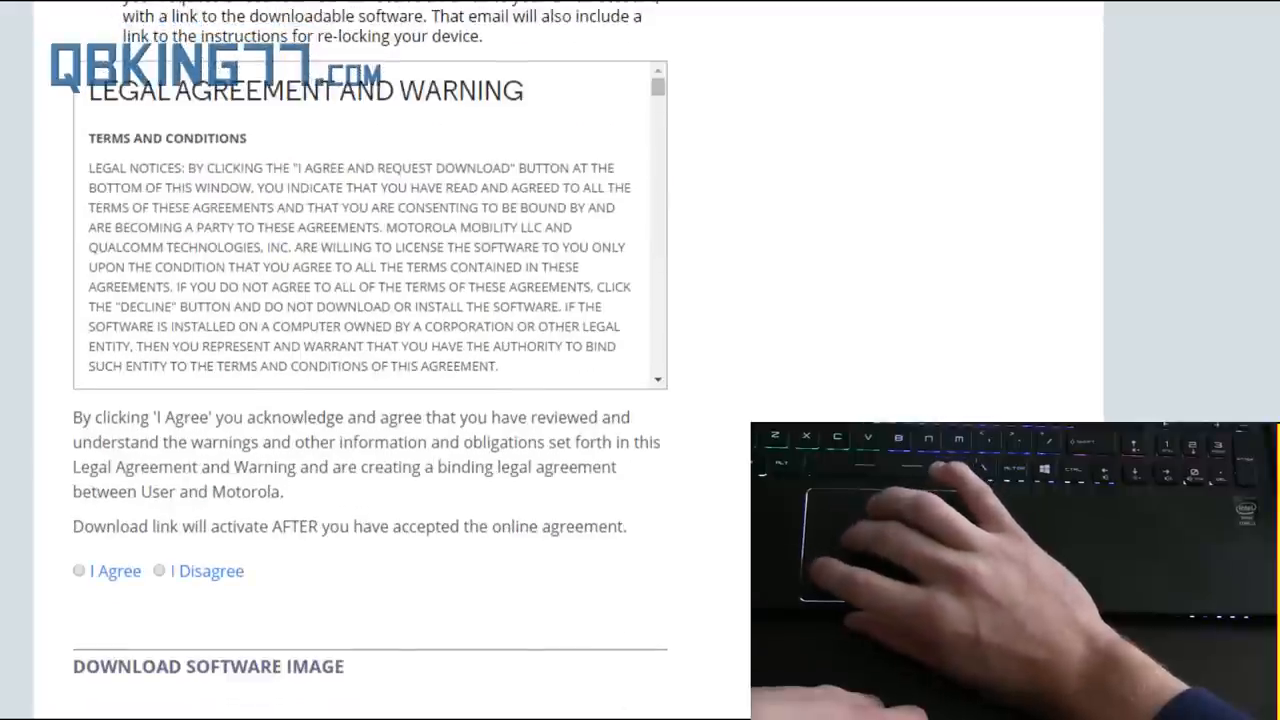
pyautogui.click(79, 570)
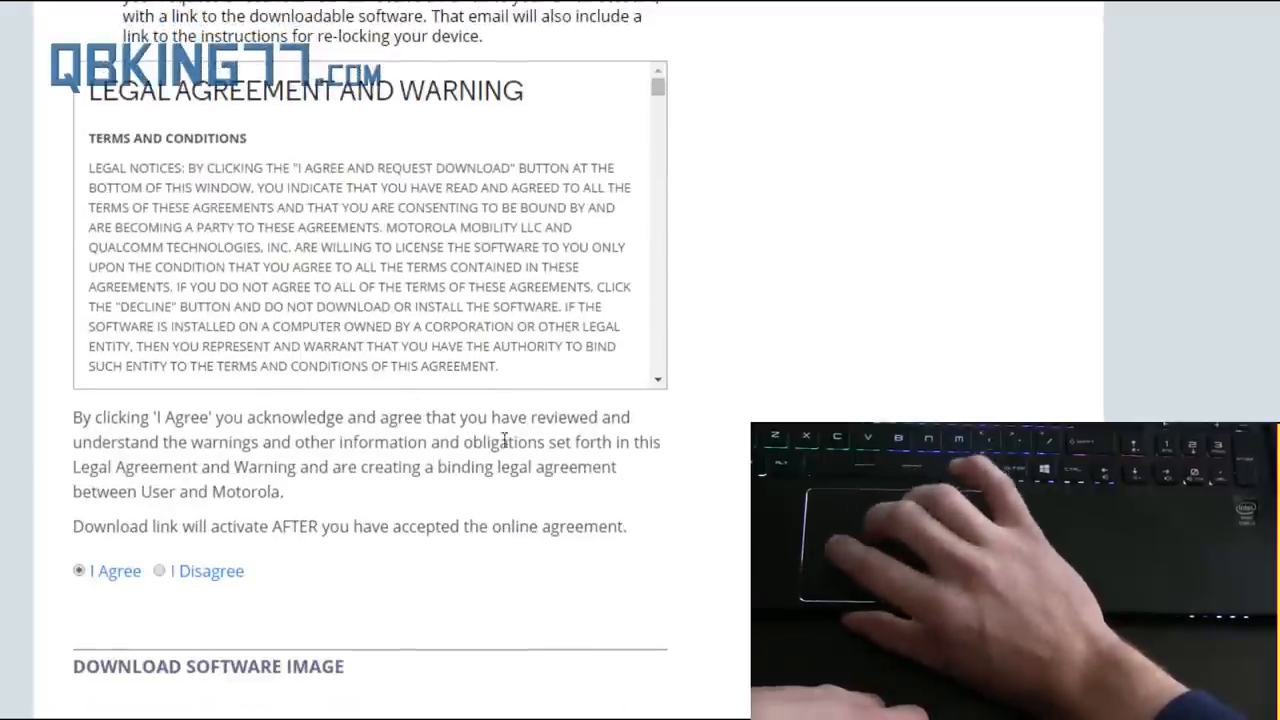
pyautogui.scroll(-3)
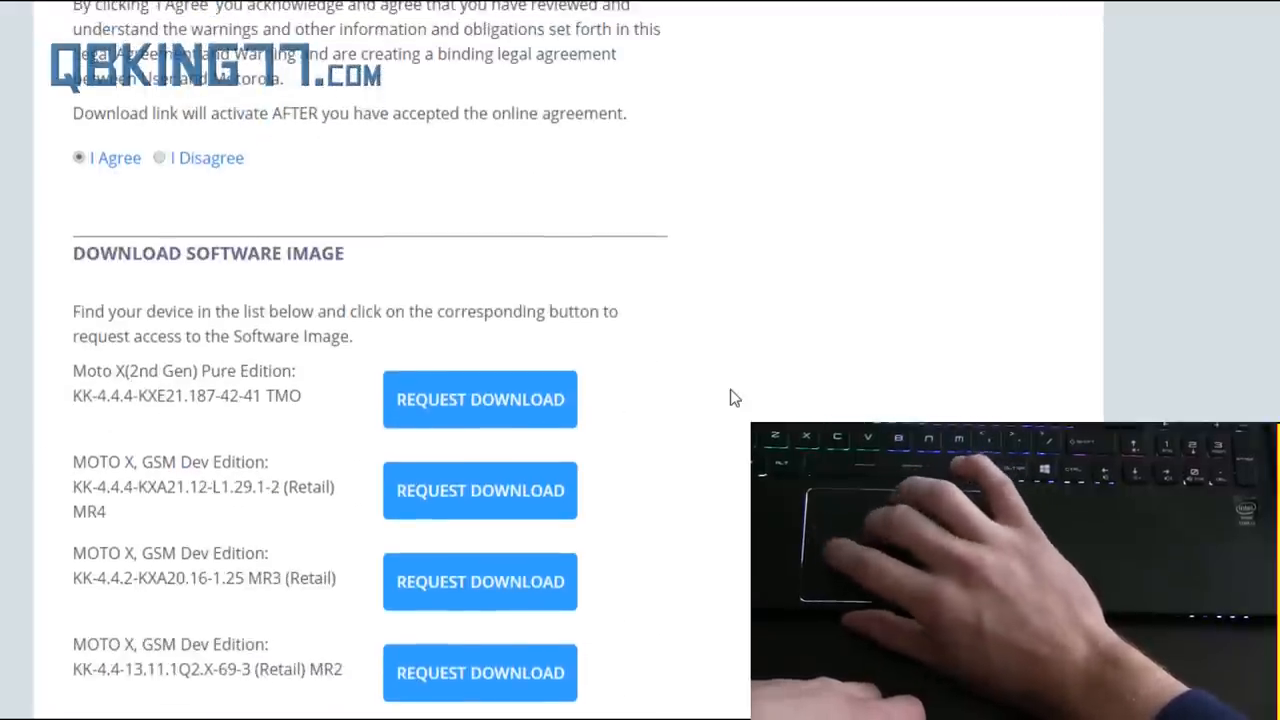
pyautogui.moveTo(75, 370); pyautogui.dragTo(300, 395)
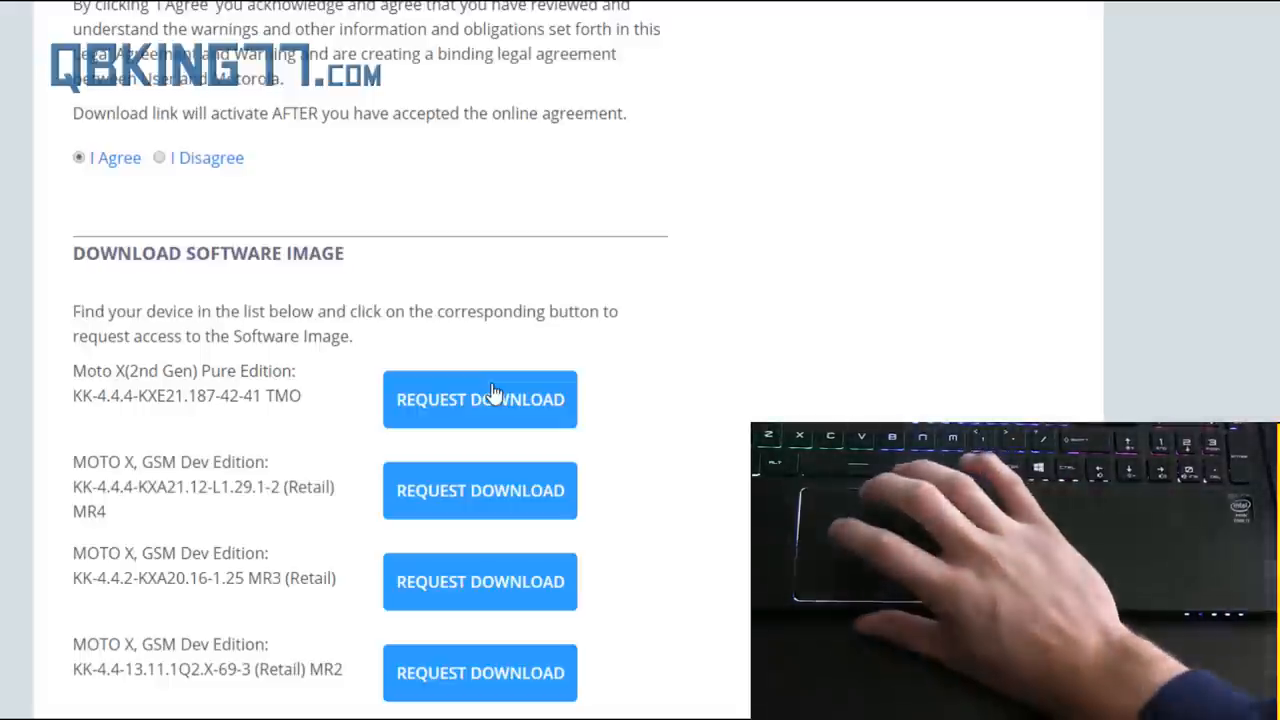
pyautogui.moveTo(356, 362)
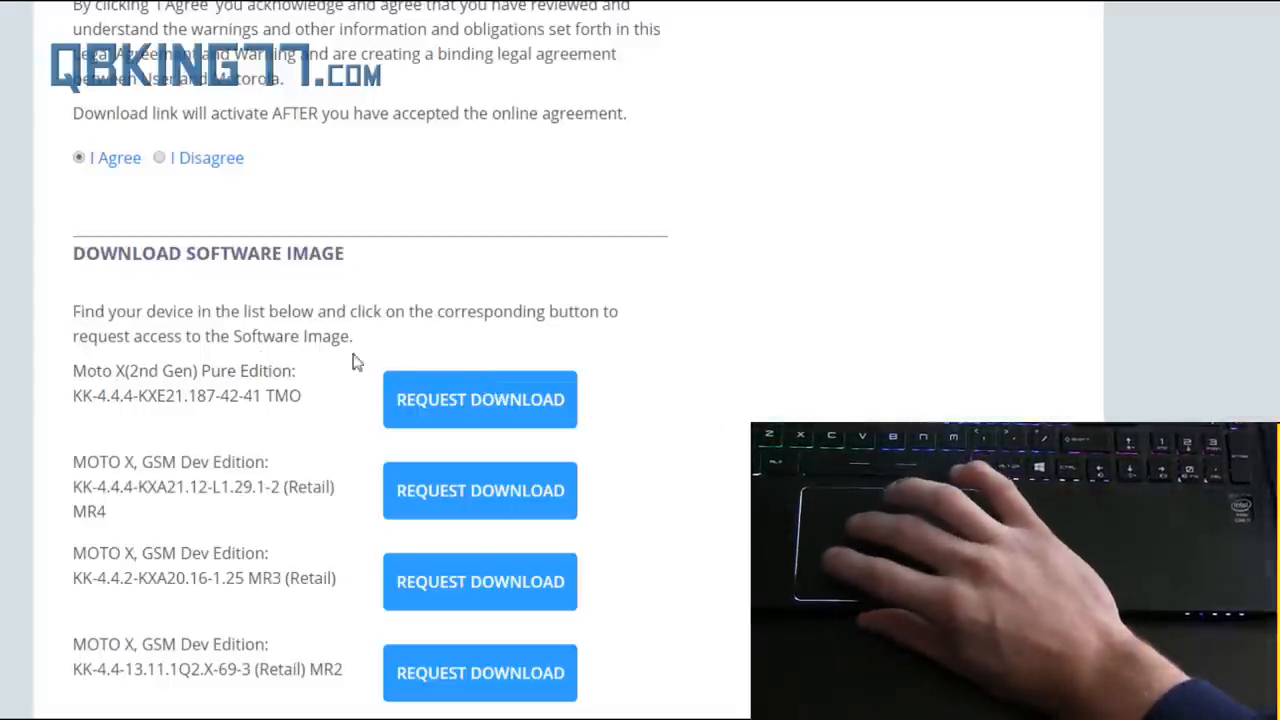
pyautogui.moveTo(323, 398)
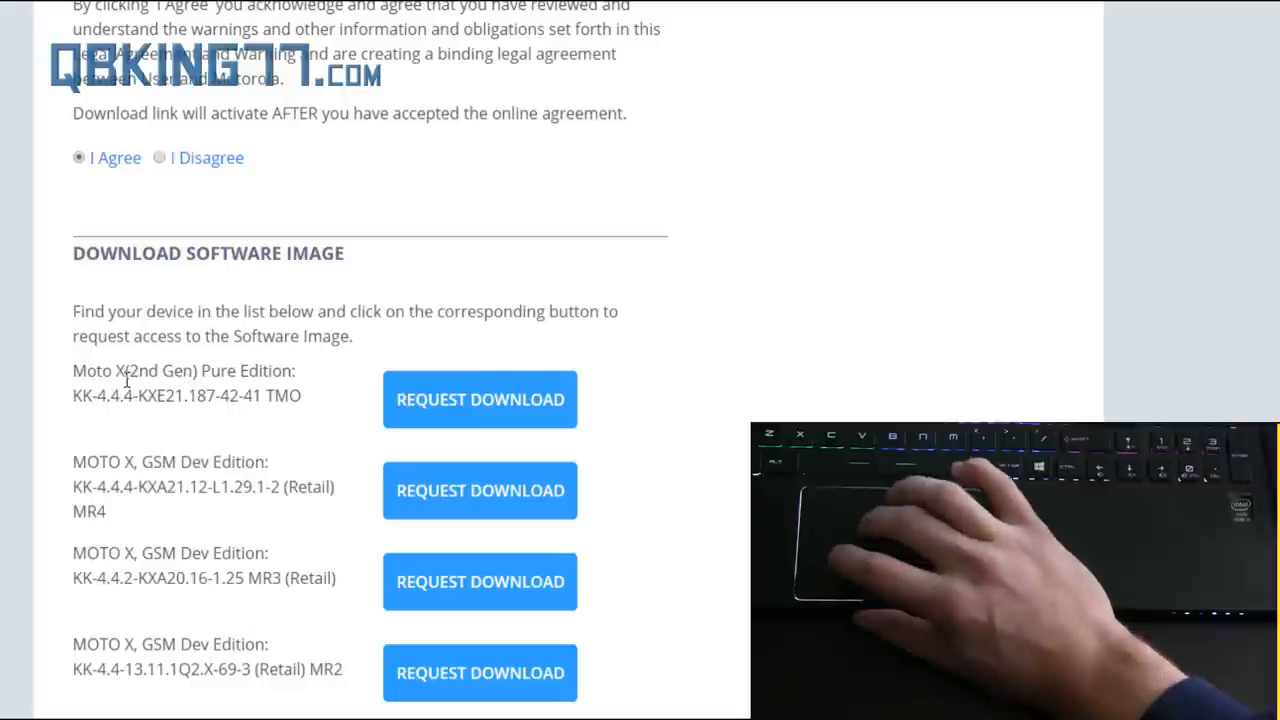
pyautogui.moveTo(140, 395)
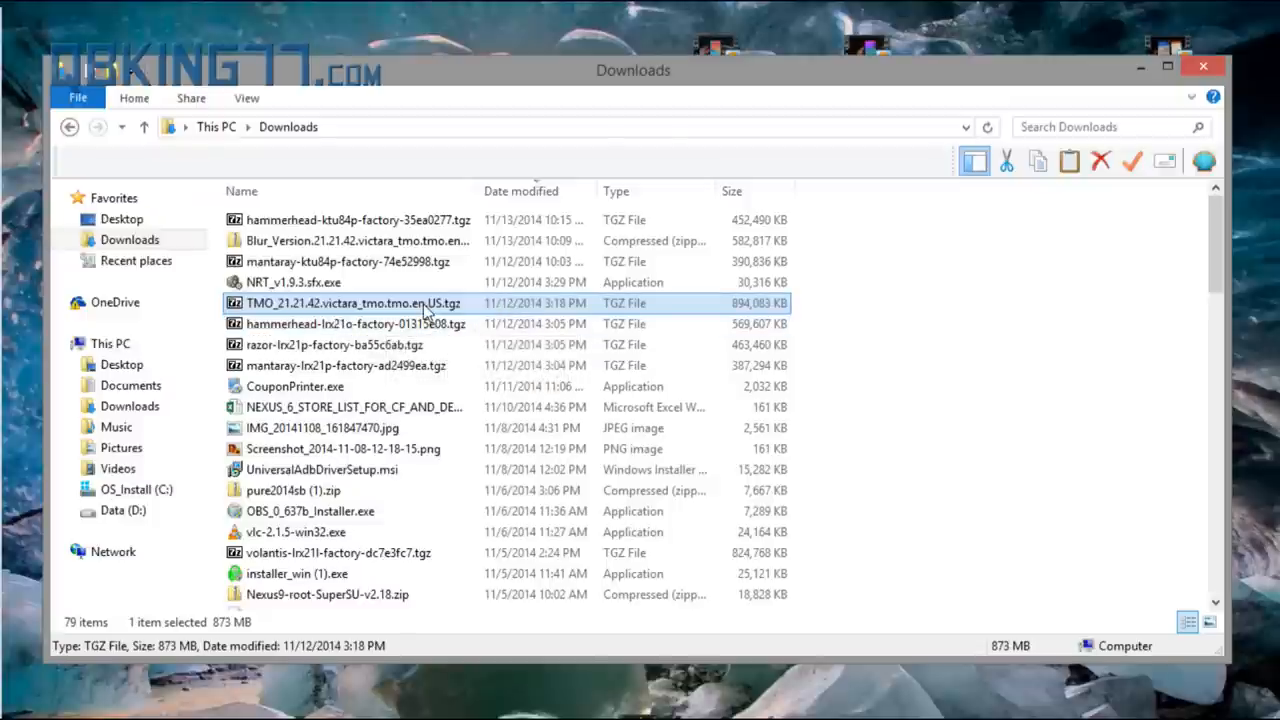
pyautogui.moveTo(420, 310)
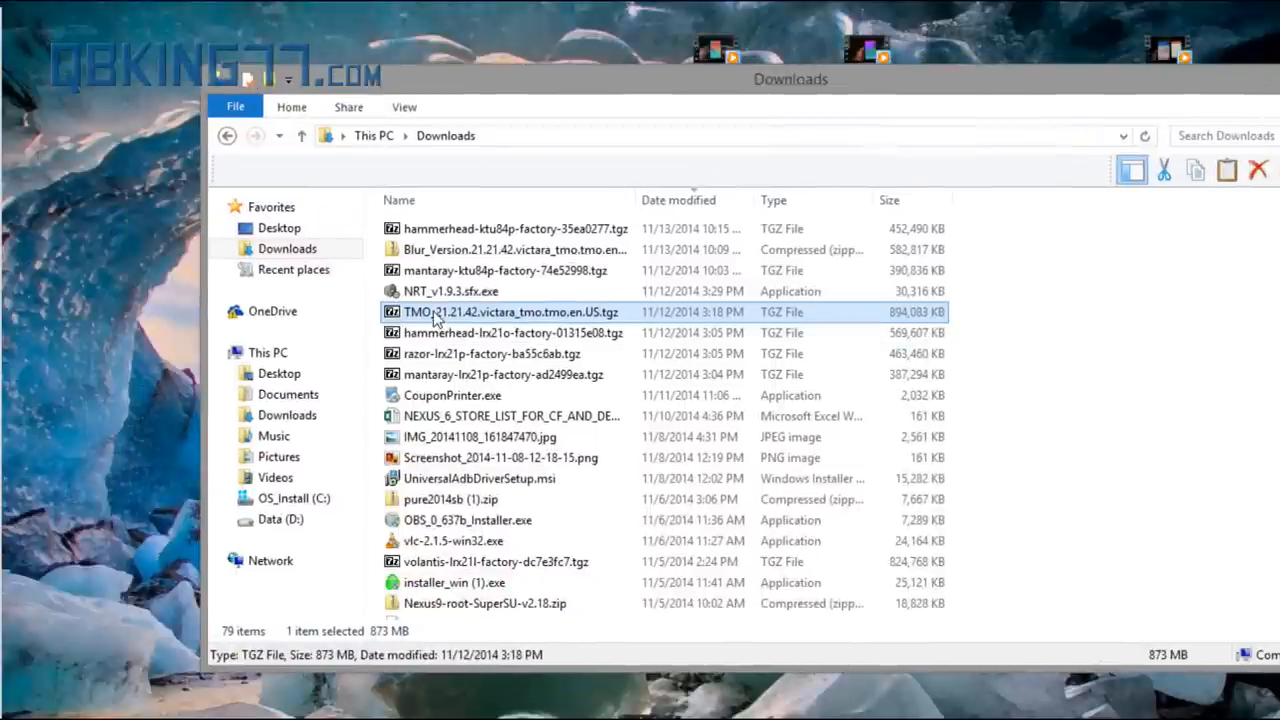
# Open TMO_21.21.42.victara_tmo.tmo.en.US.tgz from Downloads in 7-Zip.
pyautogui.doubleClick(510, 311)
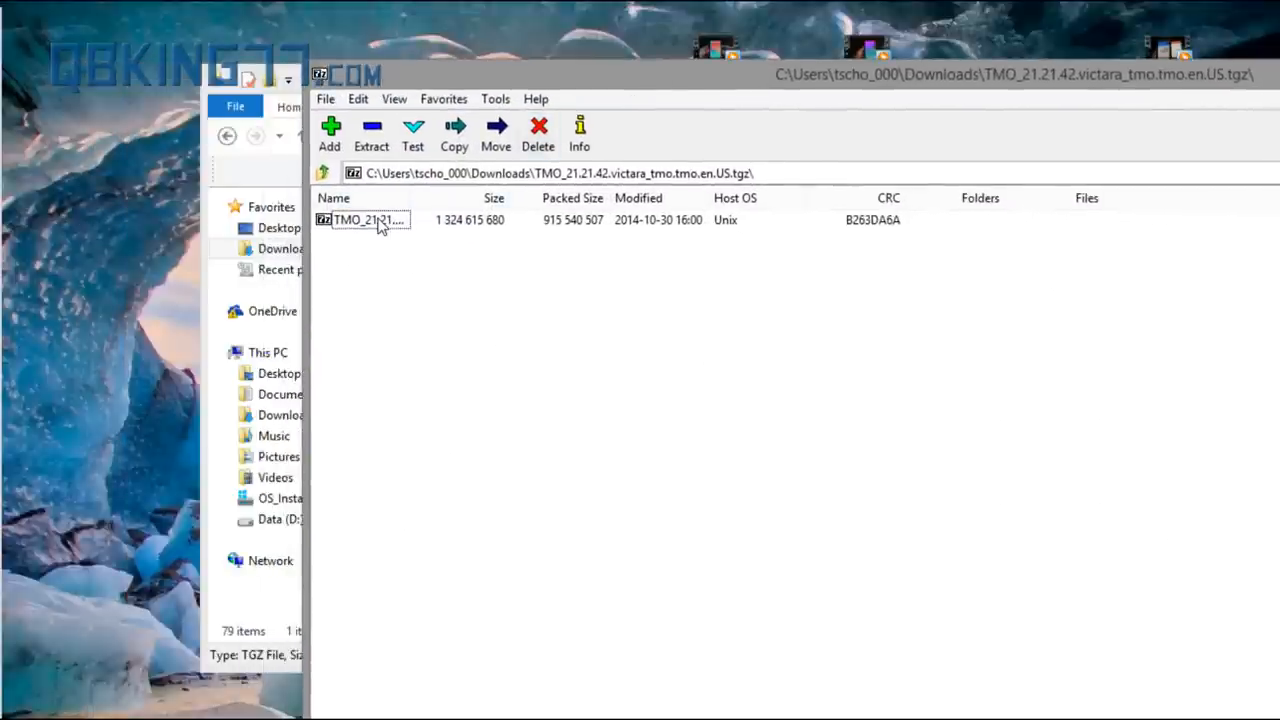
# Select the inner TMO firmware file in the archive for extraction.
pyautogui.click(365, 220)
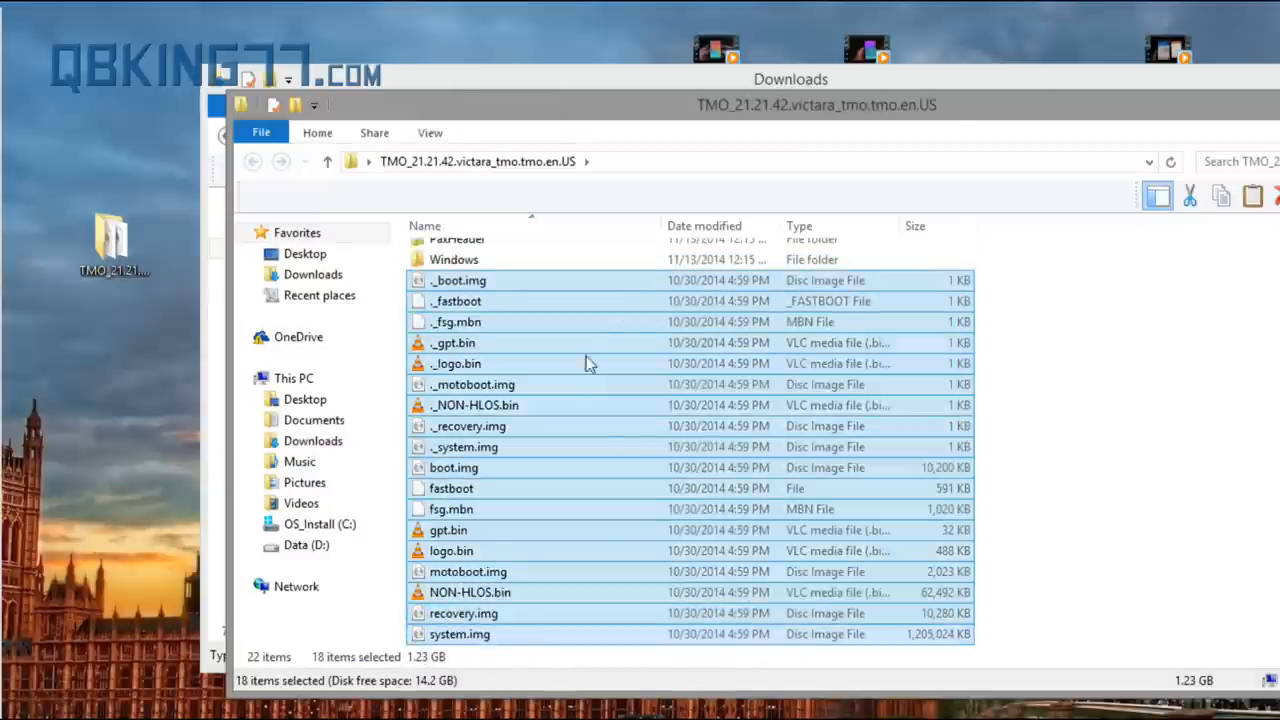
pyautogui.moveTo(530, 347)
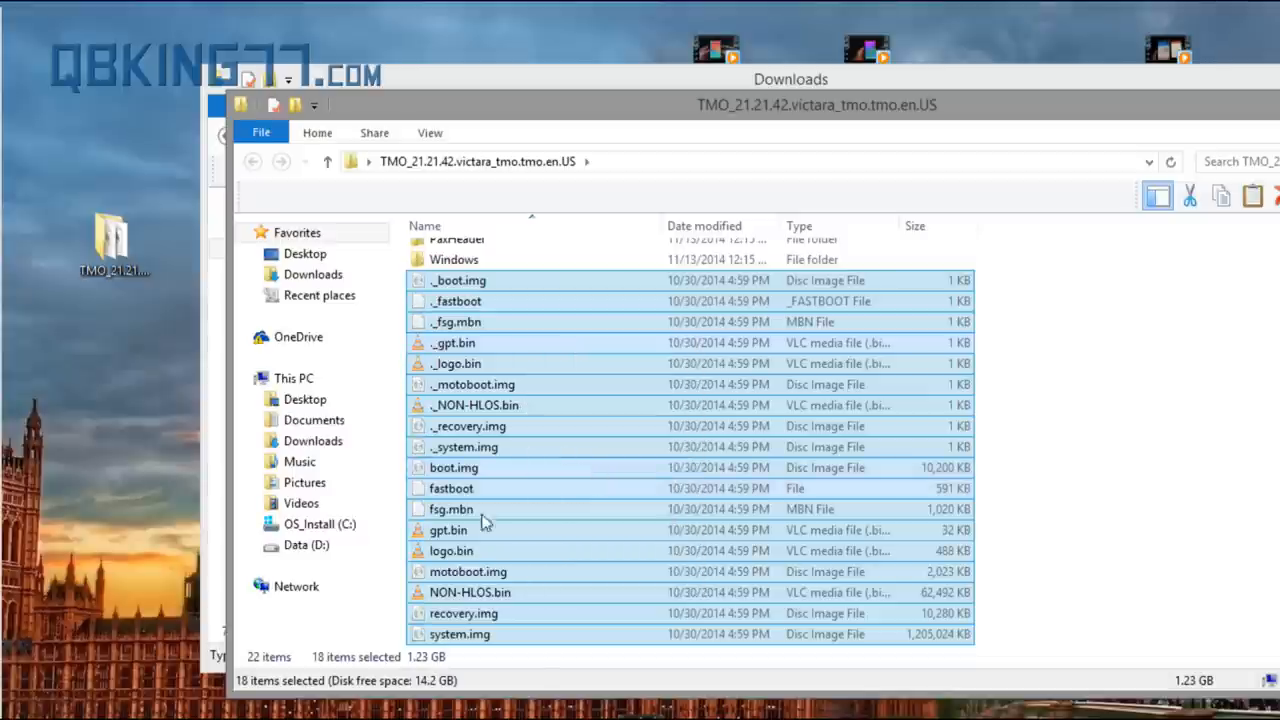
# Browse to Data (D:) > android-sdk-windows > platform-tools as the paste destination.
pyautogui.click(307, 544)
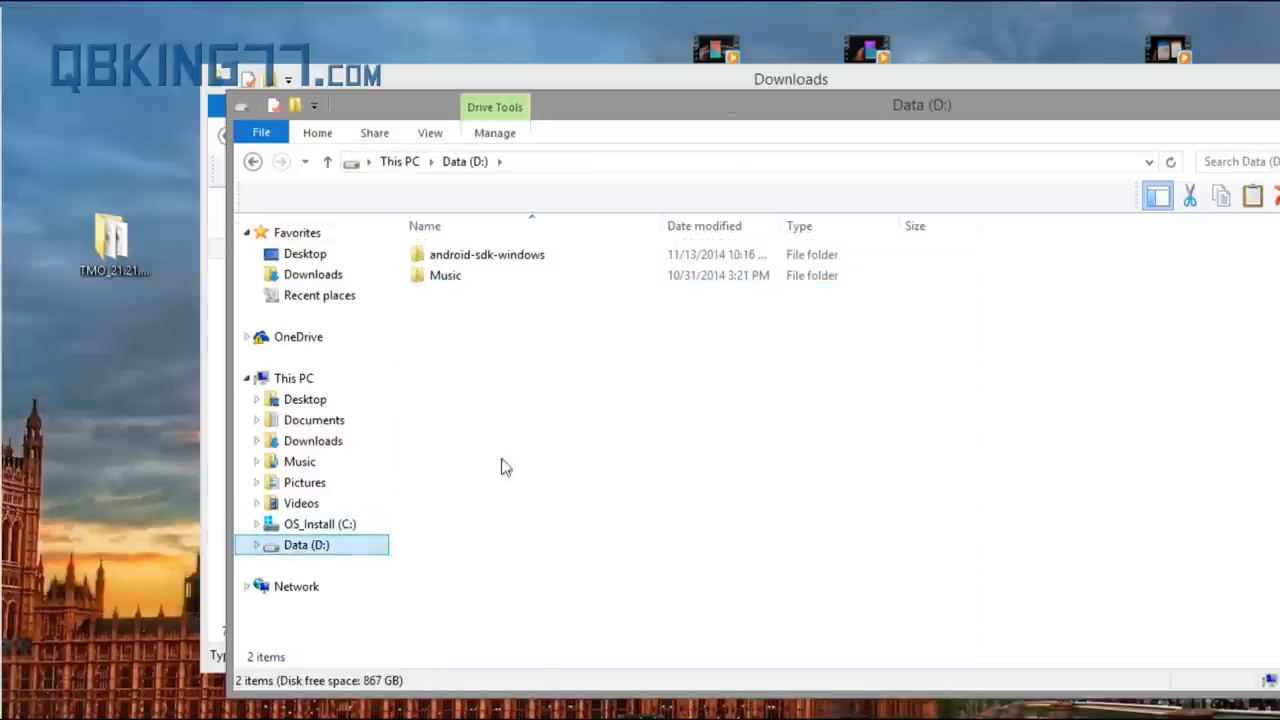
pyautogui.doubleClick(487, 254)
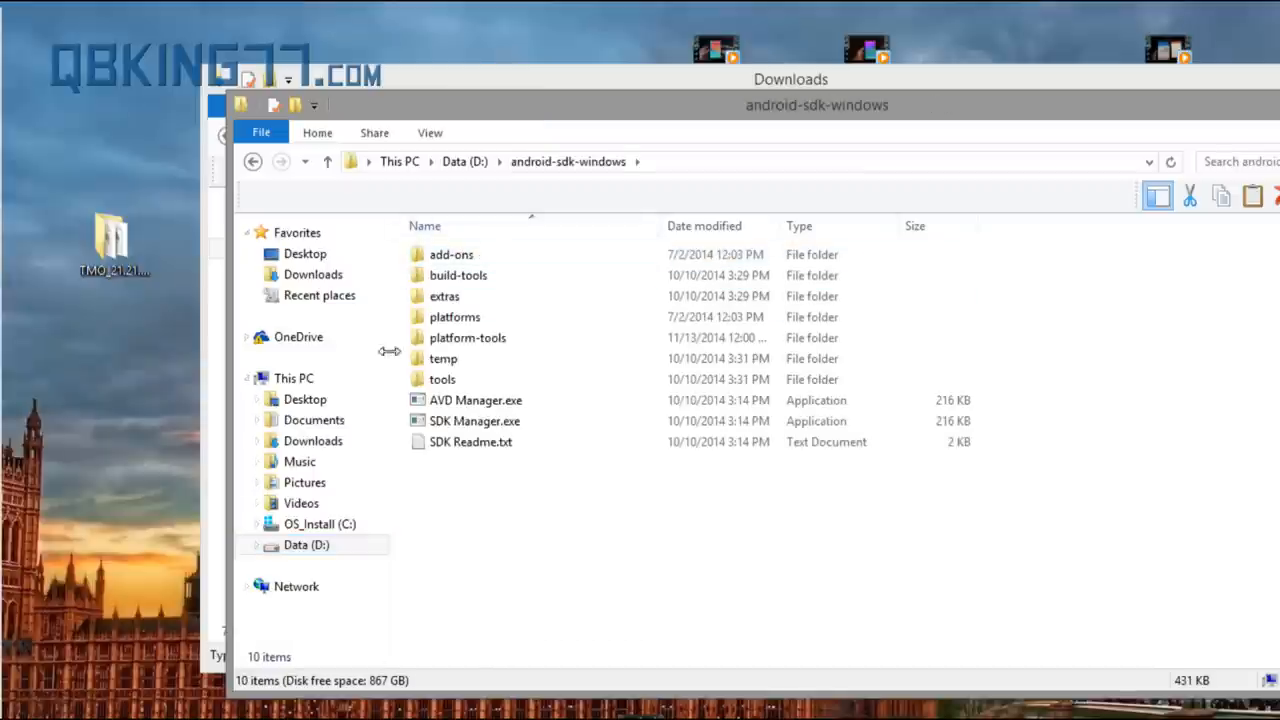
pyautogui.moveTo(467, 337)
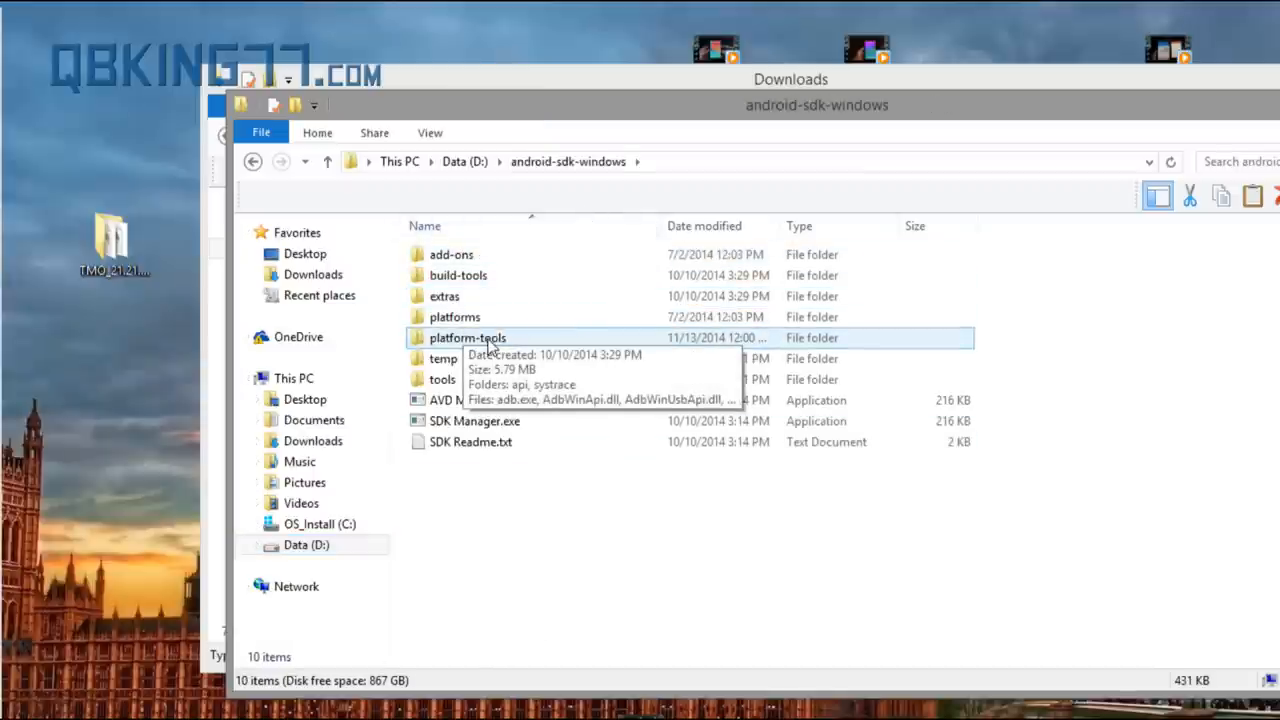
pyautogui.doubleClick(467, 337)
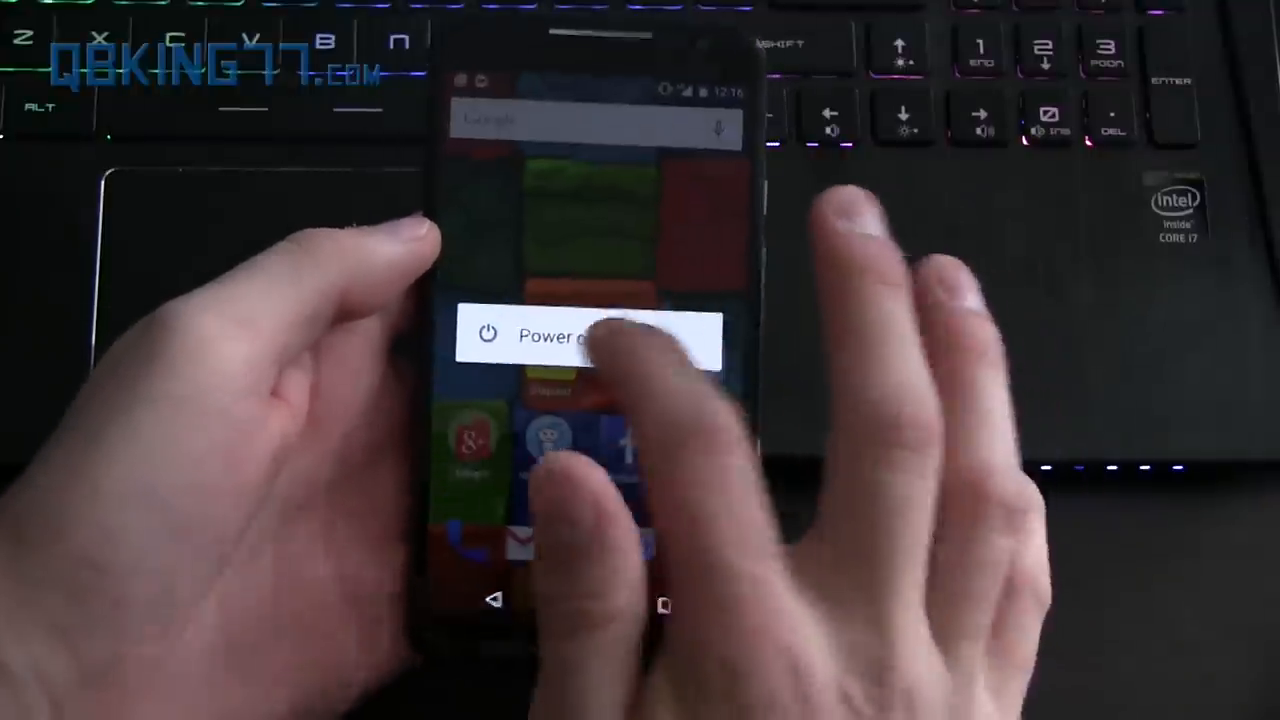
# Choose Power off from the phone's power menu.
pyautogui.click(560, 335)
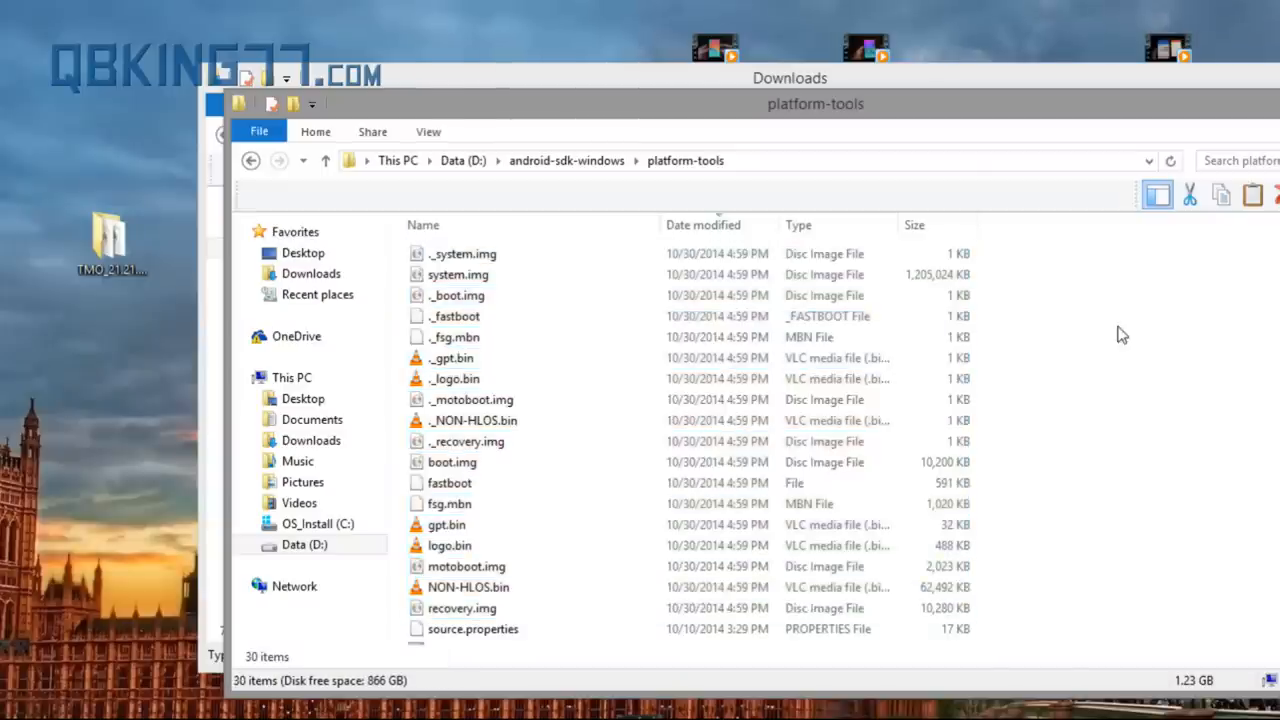
# Launch a command window at D:\android-sdk-windows\platform-tools via 'Open command window here'.
pyautogui.scroll(-3)
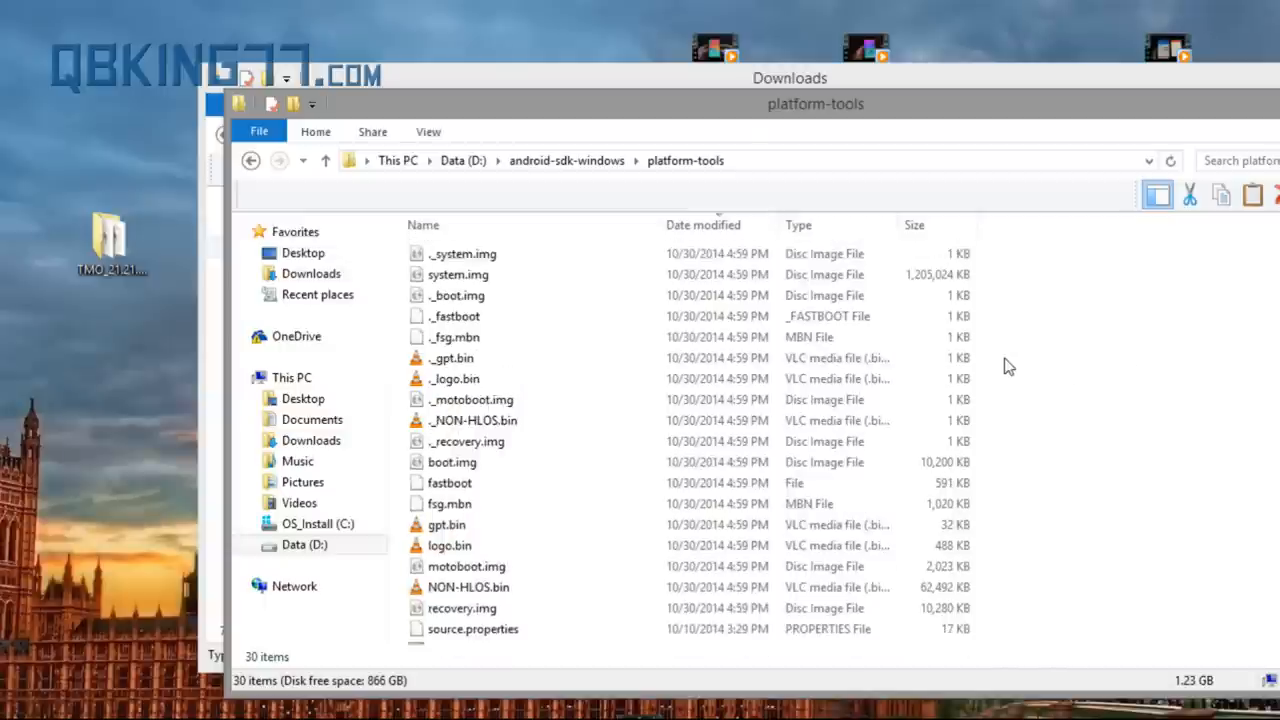
pyautogui.rightClick(1008, 368)
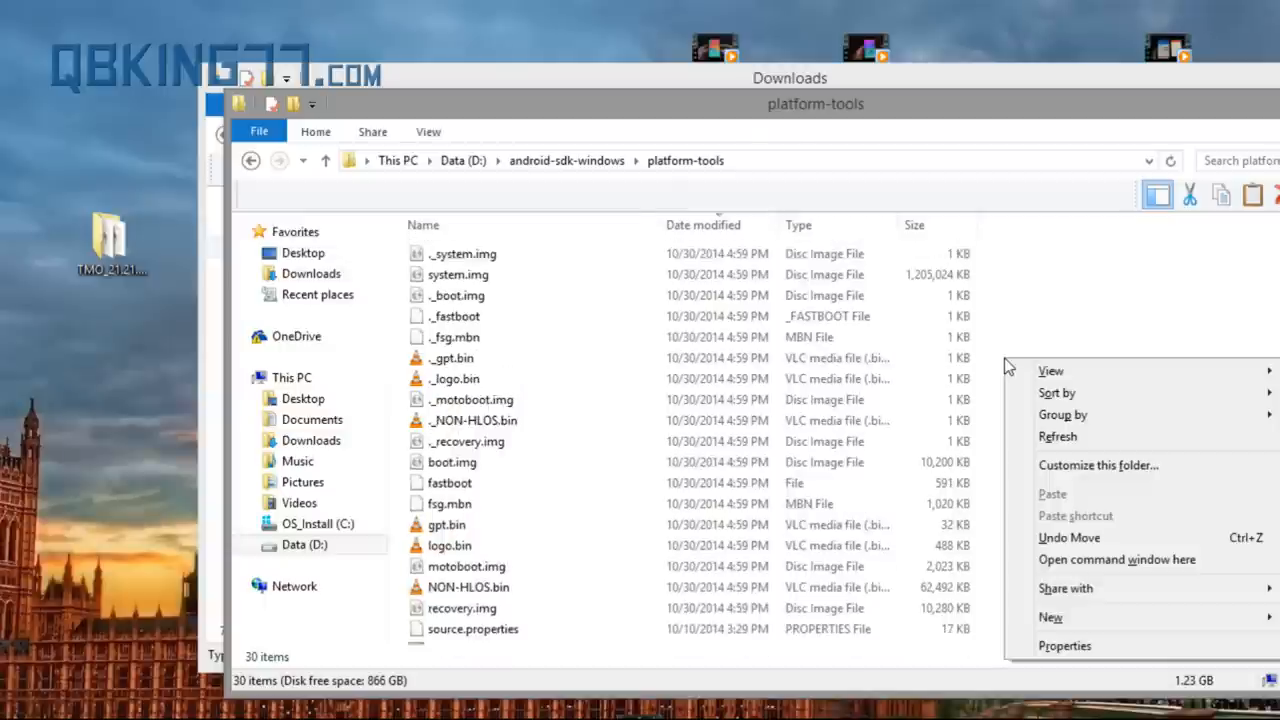
pyautogui.moveTo(1069, 538)
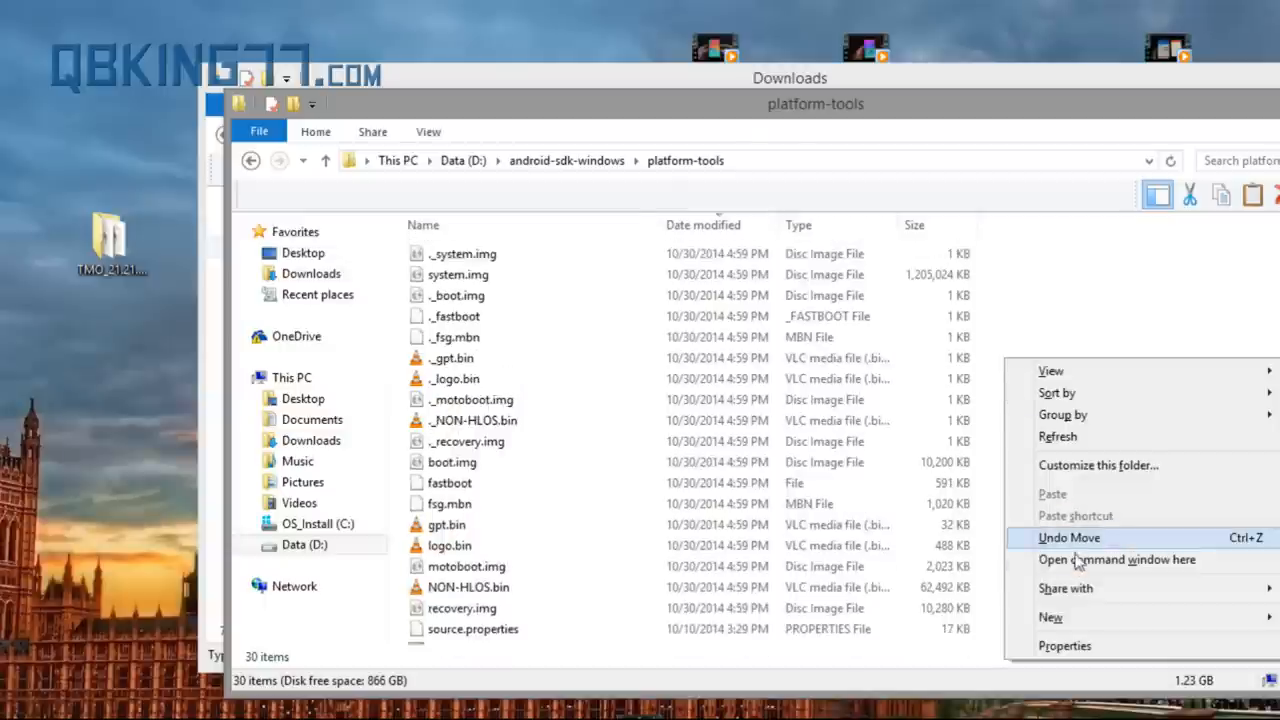
pyautogui.click(1116, 559)
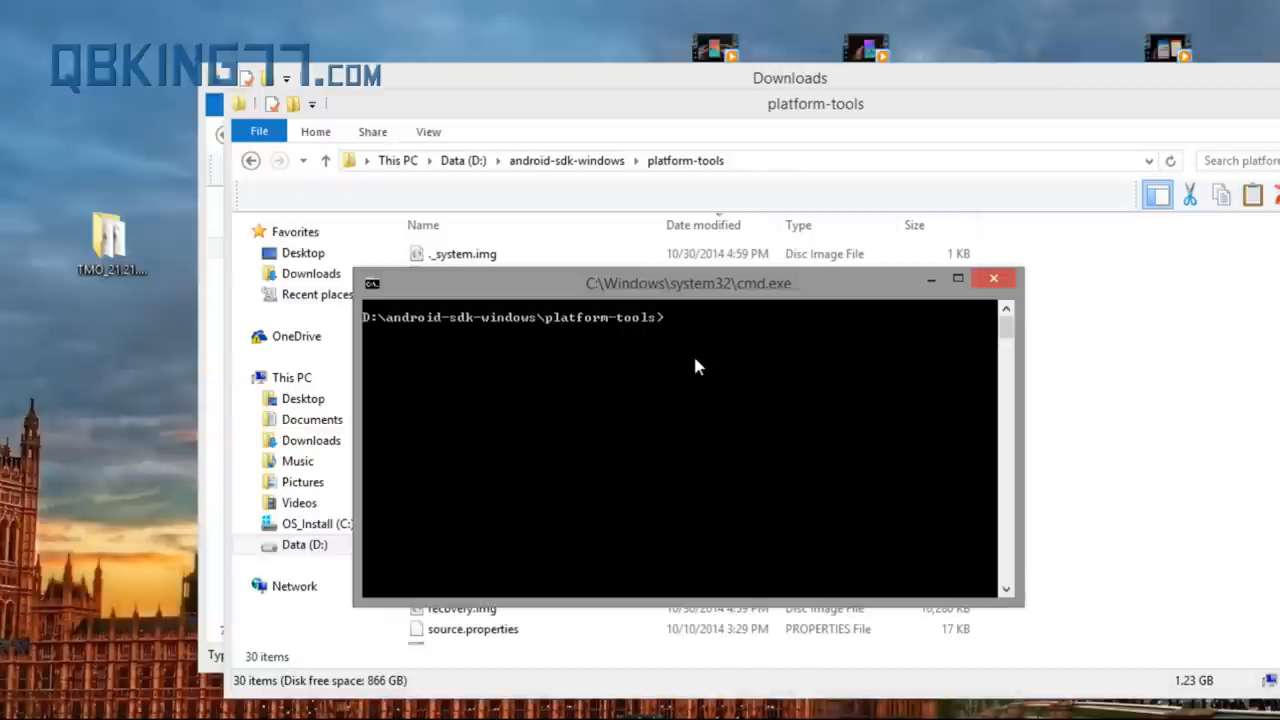
# Run 'fastboot devices' to see serial TA98901FPS listed, then enter 'fastboot oem unlock'.
pyautogui.write('fastboot devices')
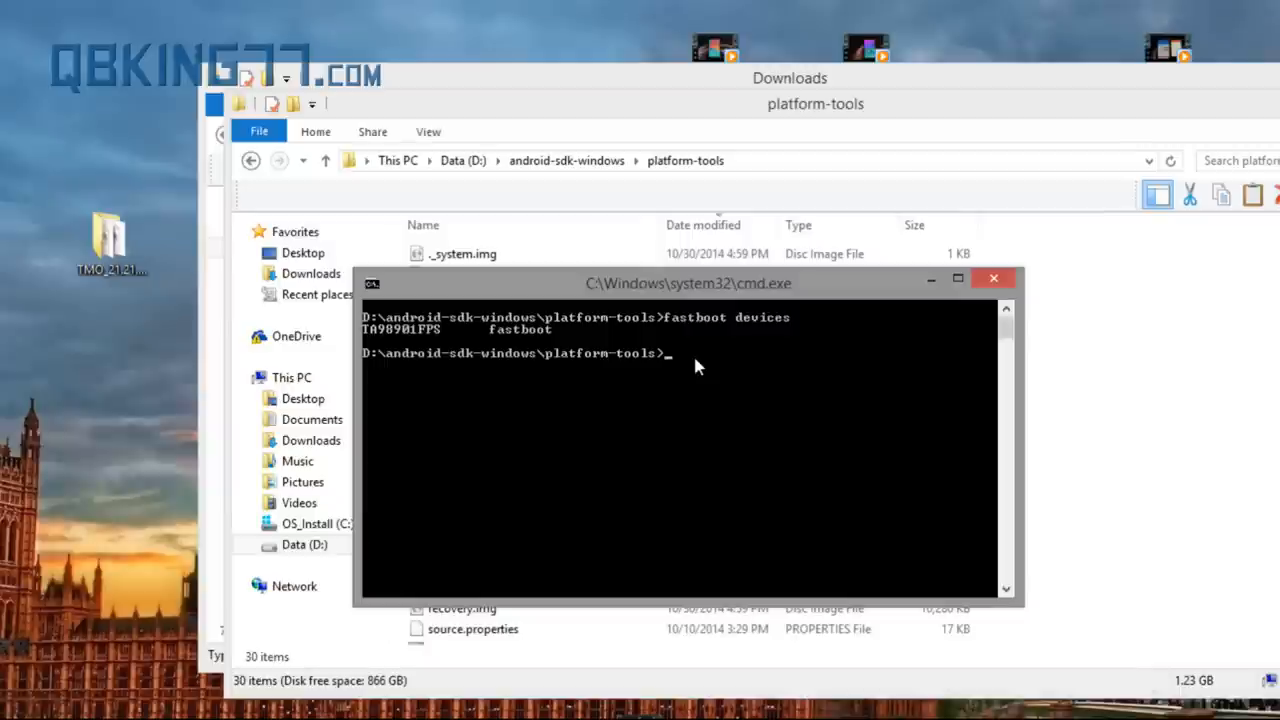
pyautogui.moveTo(414, 332)
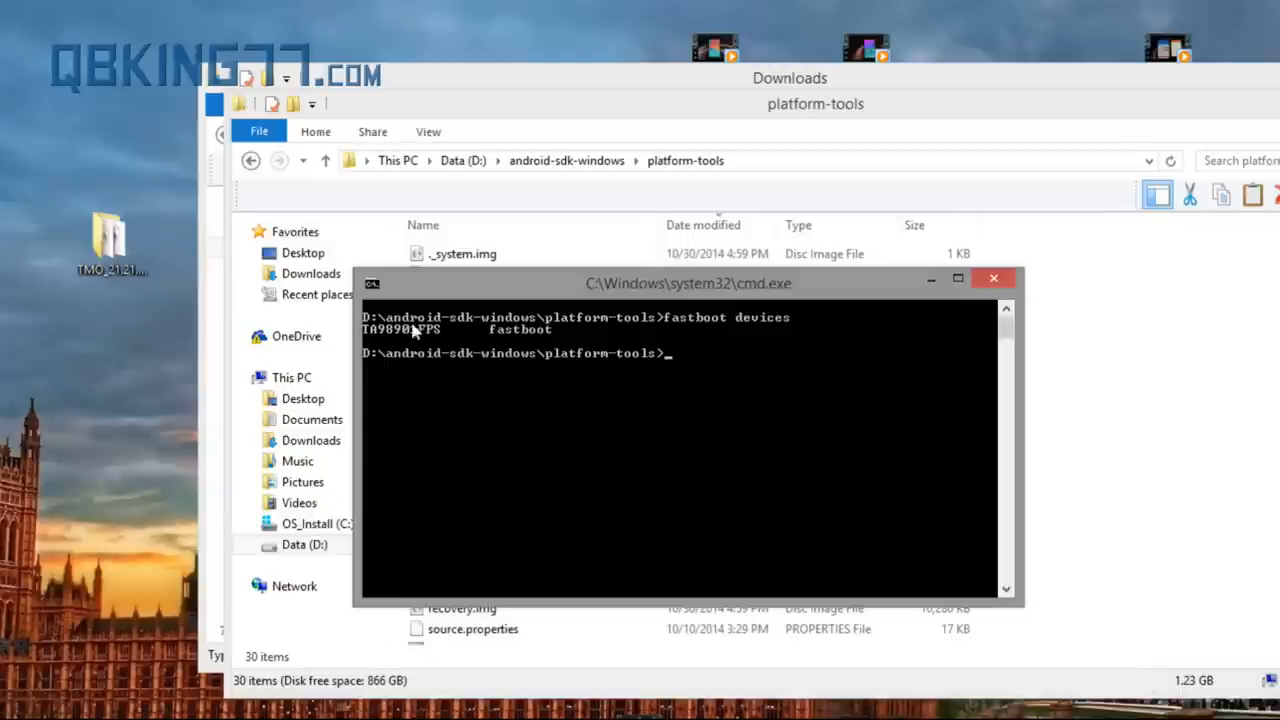
pyautogui.moveTo(708, 389)
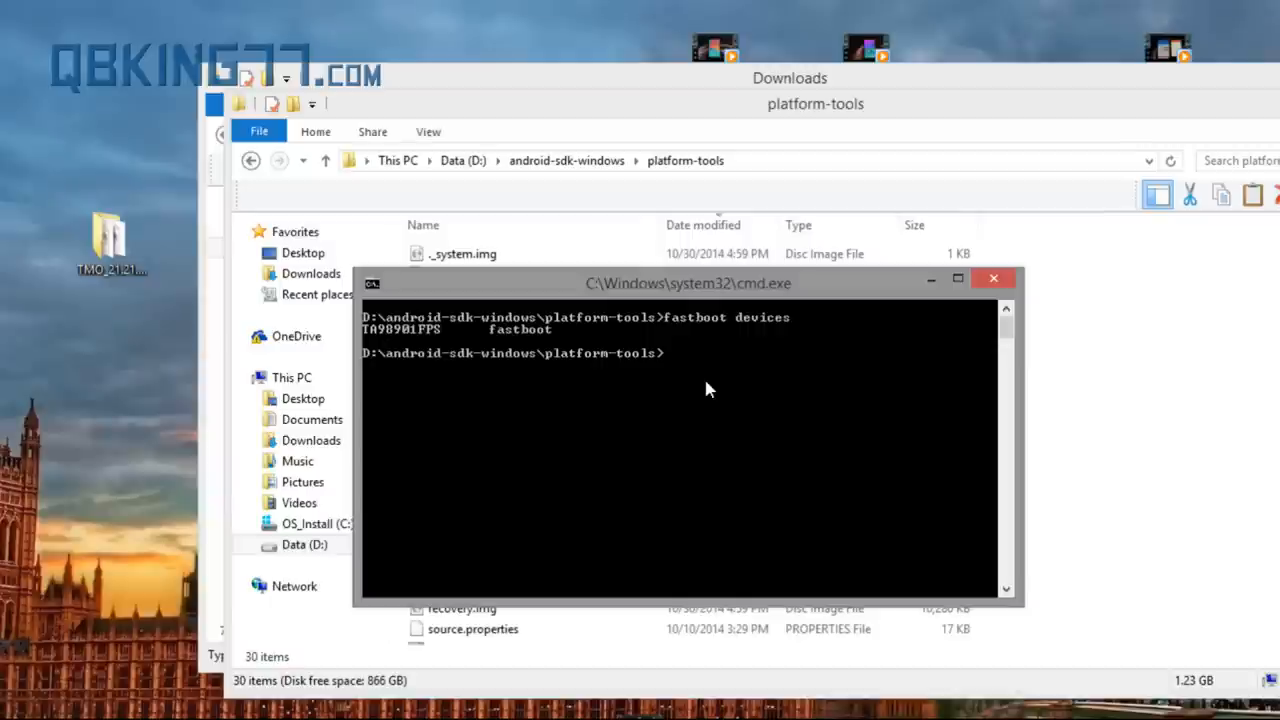
pyautogui.write('fastboot')
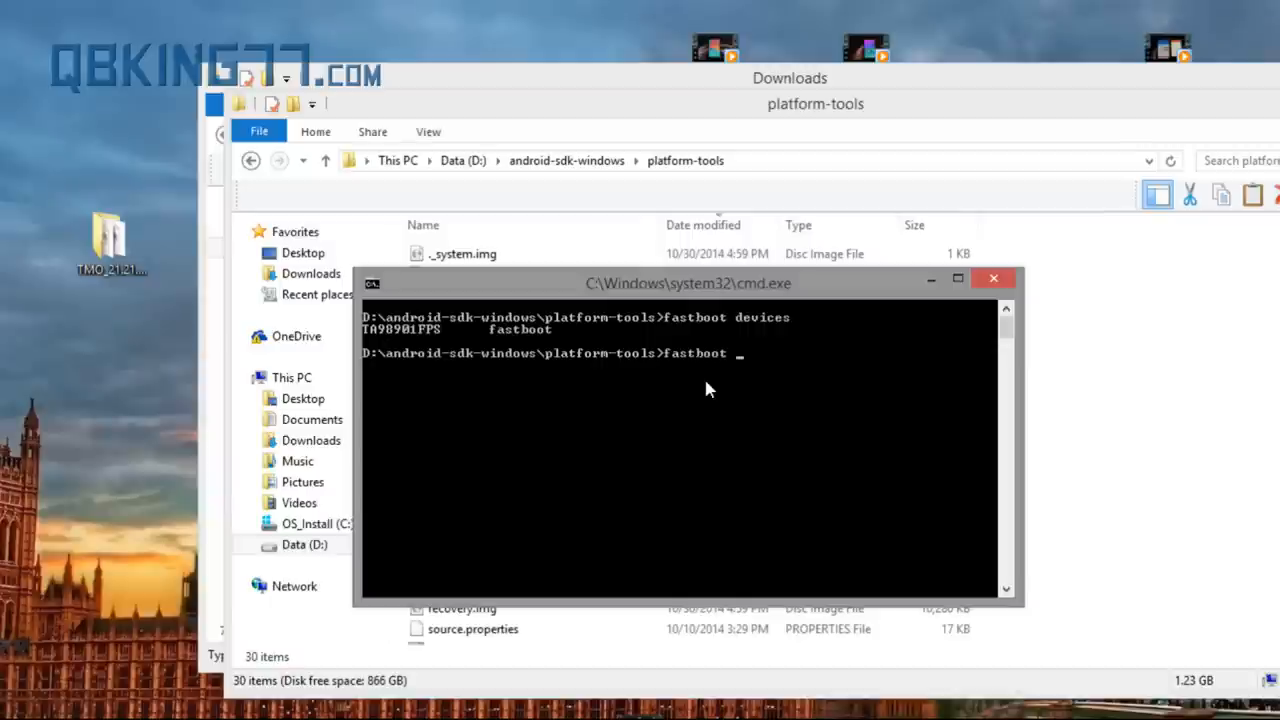
pyautogui.write('oem unlock')
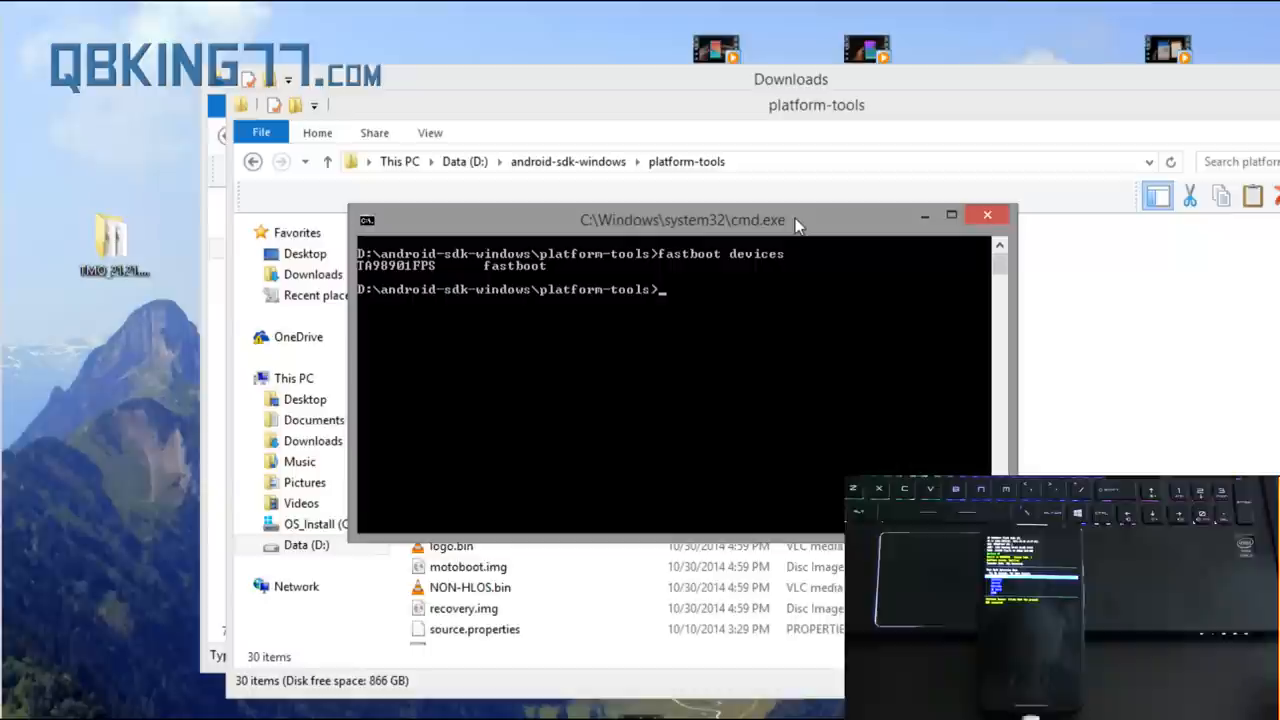
# Flash gpt.bin to the partition table with 'fastboot flash partition gpt.bin'.
pyautogui.write('fastboot flash')
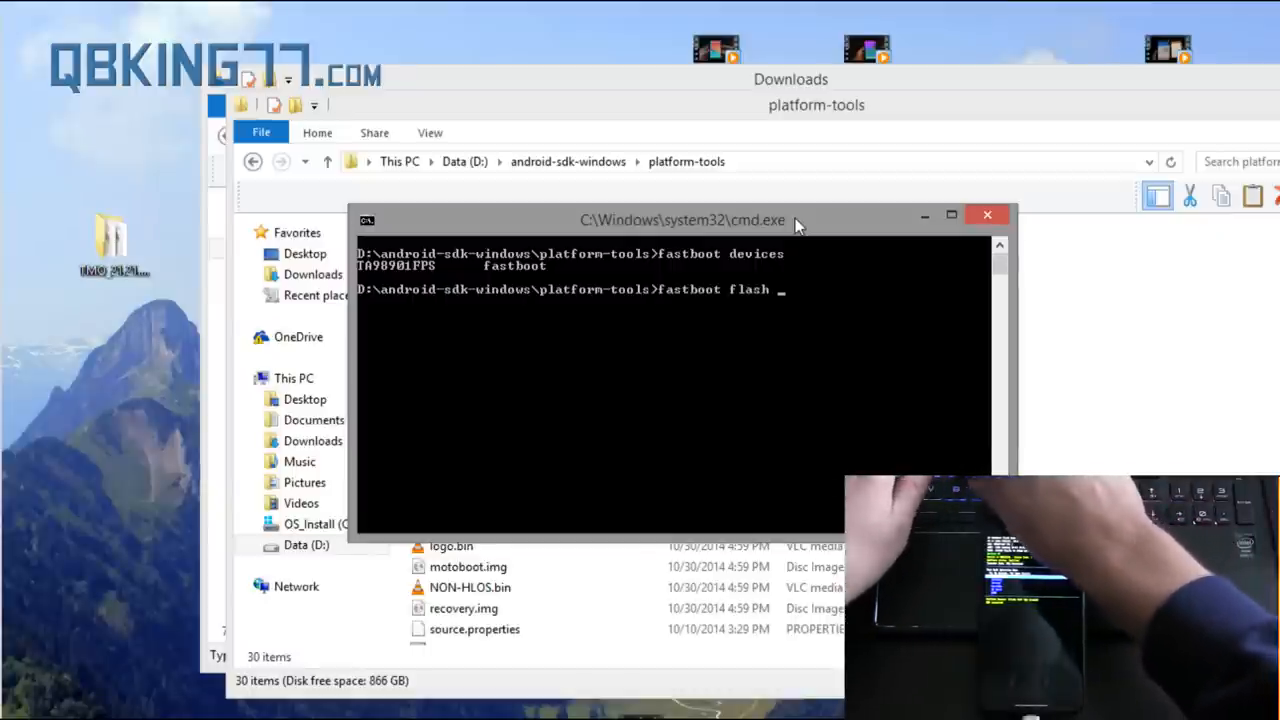
pyautogui.write('partition')
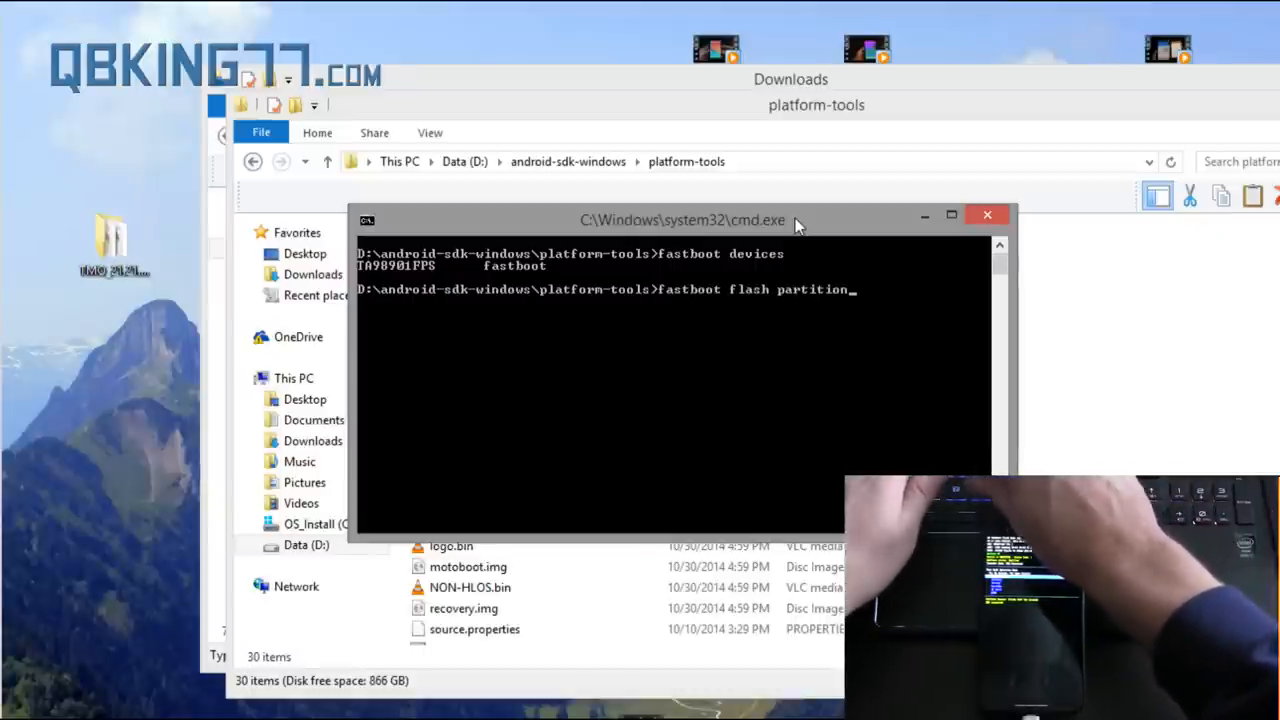
pyautogui.write('gpt.bin')
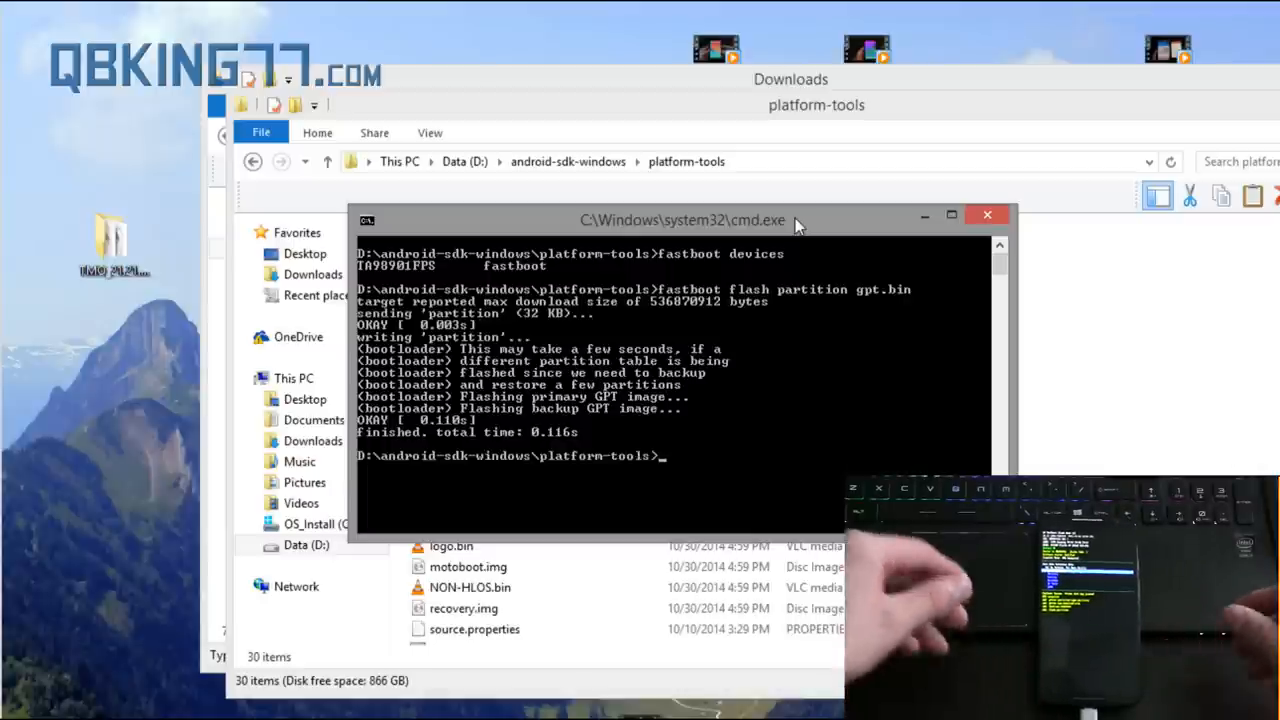
# Attempt 'fastboot flash motoboot motoboot.img' (fails validation), then run 'fastboot reboot-bootloader'.
pyautogui.write('fastboot flash motoboot')
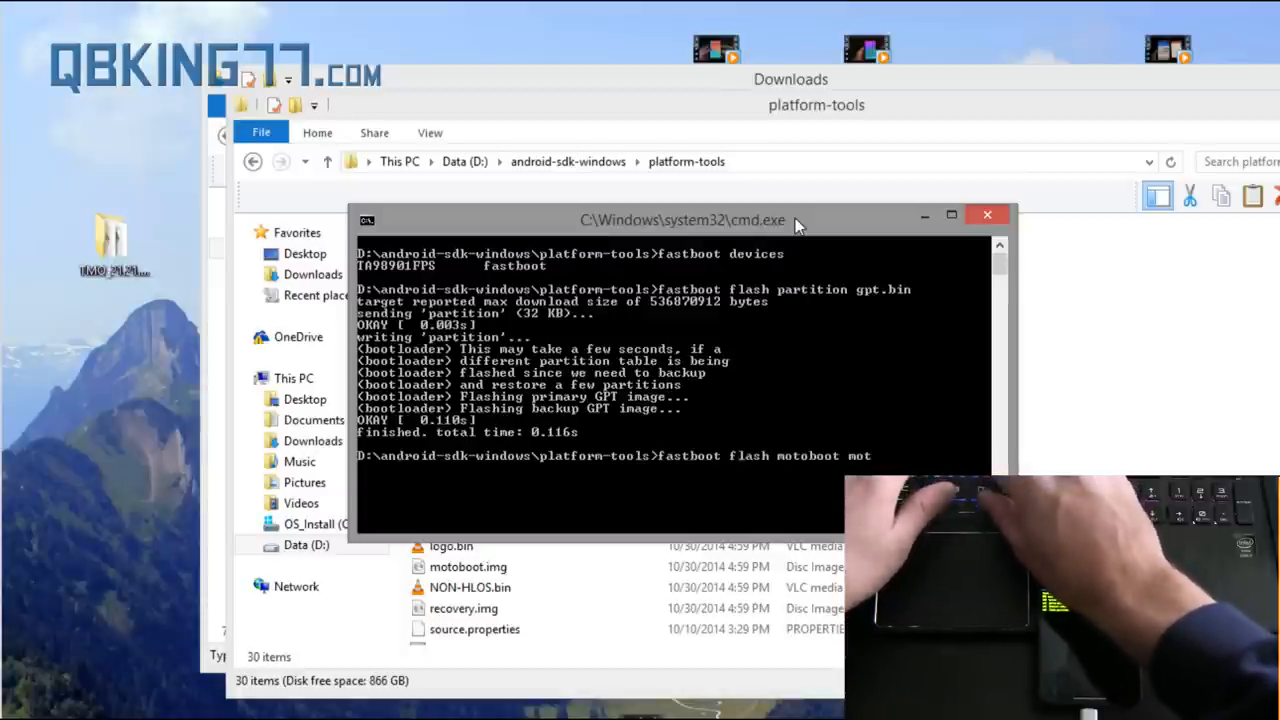
pyautogui.write('motoboot.img')
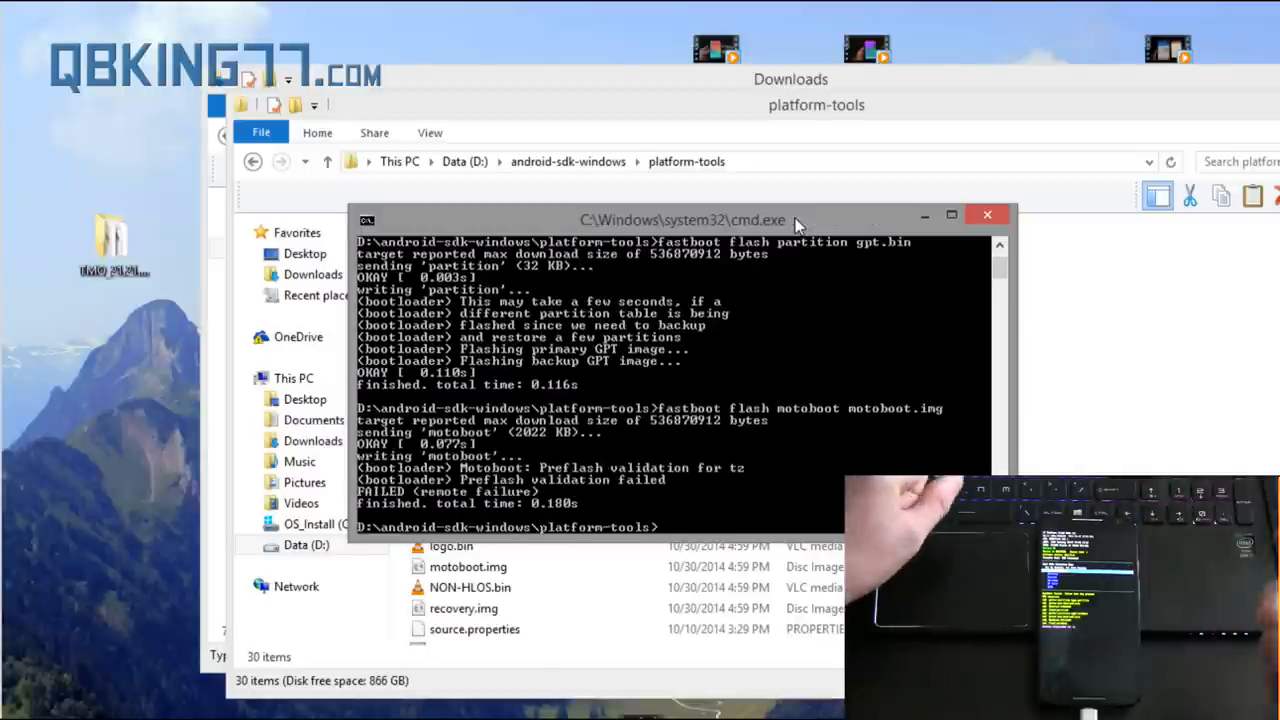
pyautogui.write('fastboot reboot-bootloa')
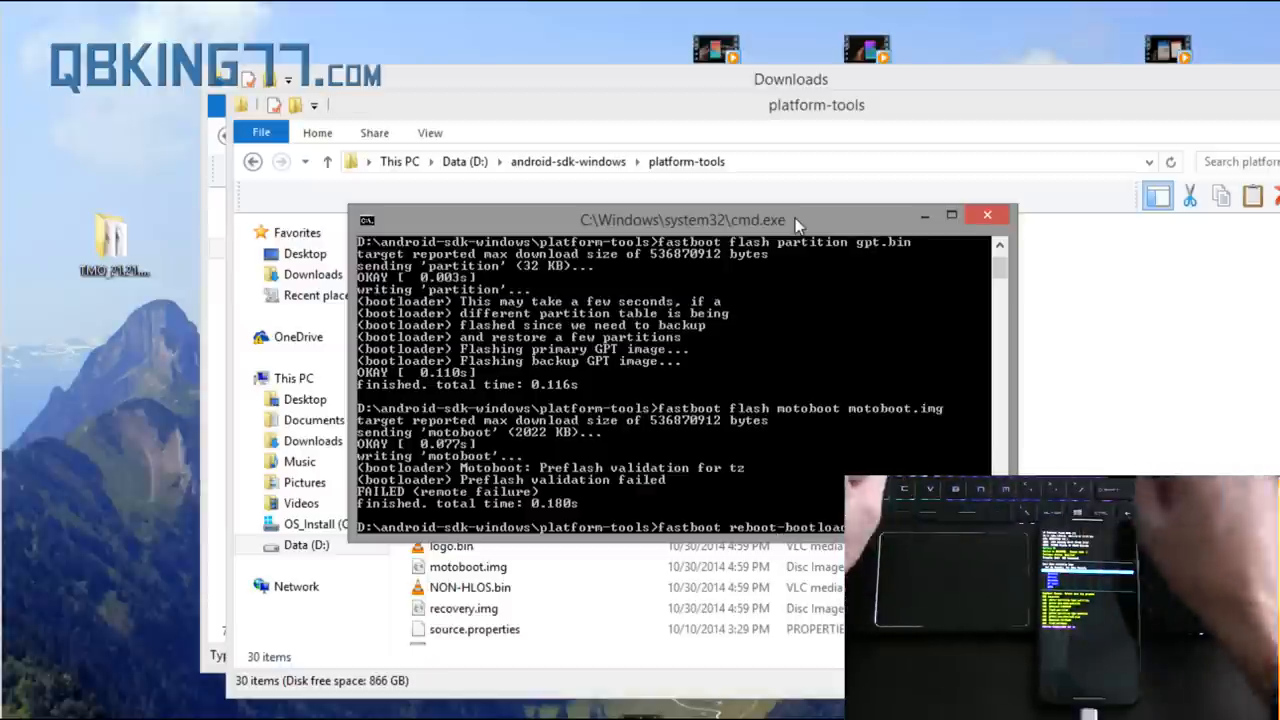
pyautogui.press('Return')
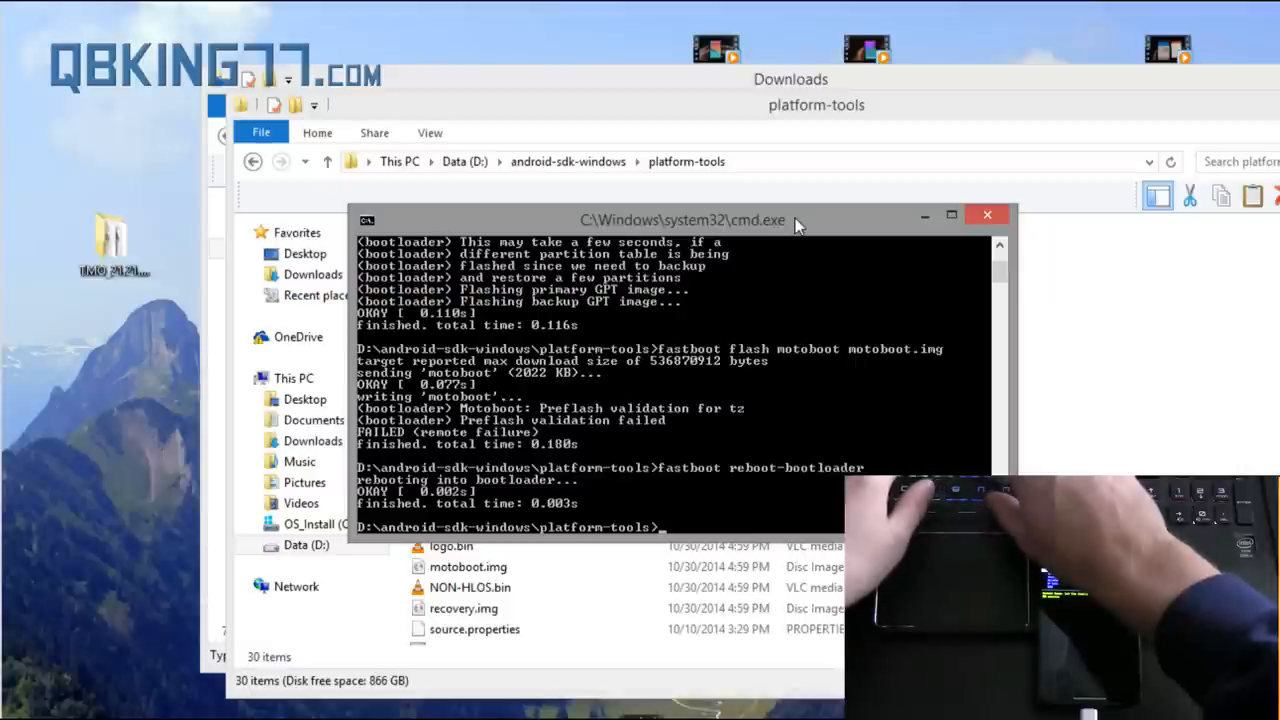
# Flash logo.bin, boot.img, recovery.img and system.img to their partitions with fastboot flash.
pyautogui.write('fastboot')
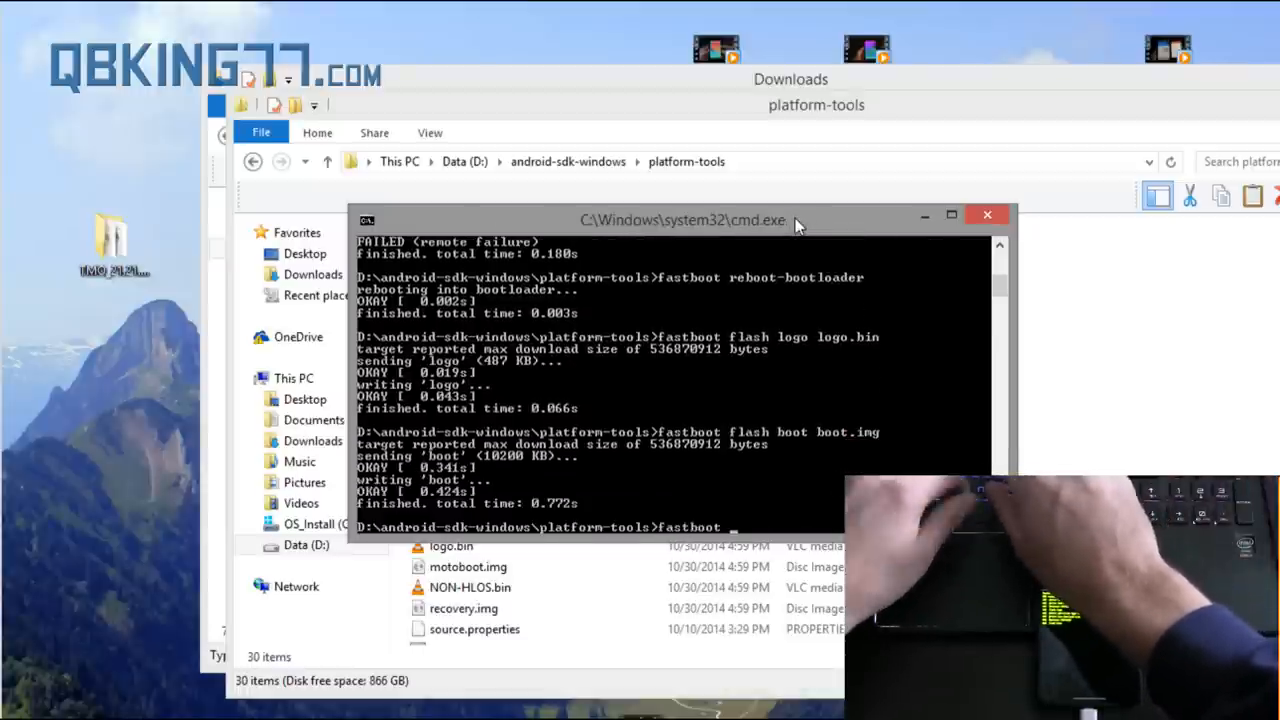
pyautogui.write('flash recovery recovery.img')
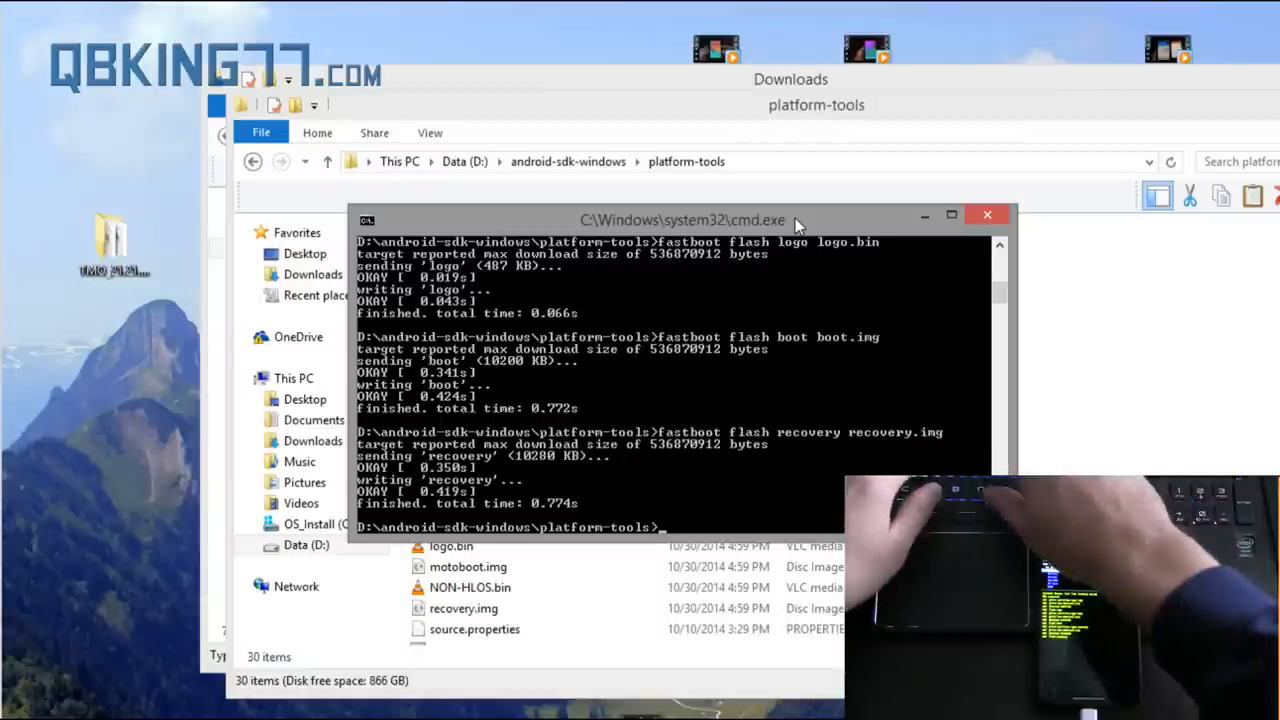
pyautogui.write('fastboot flash system system.img')
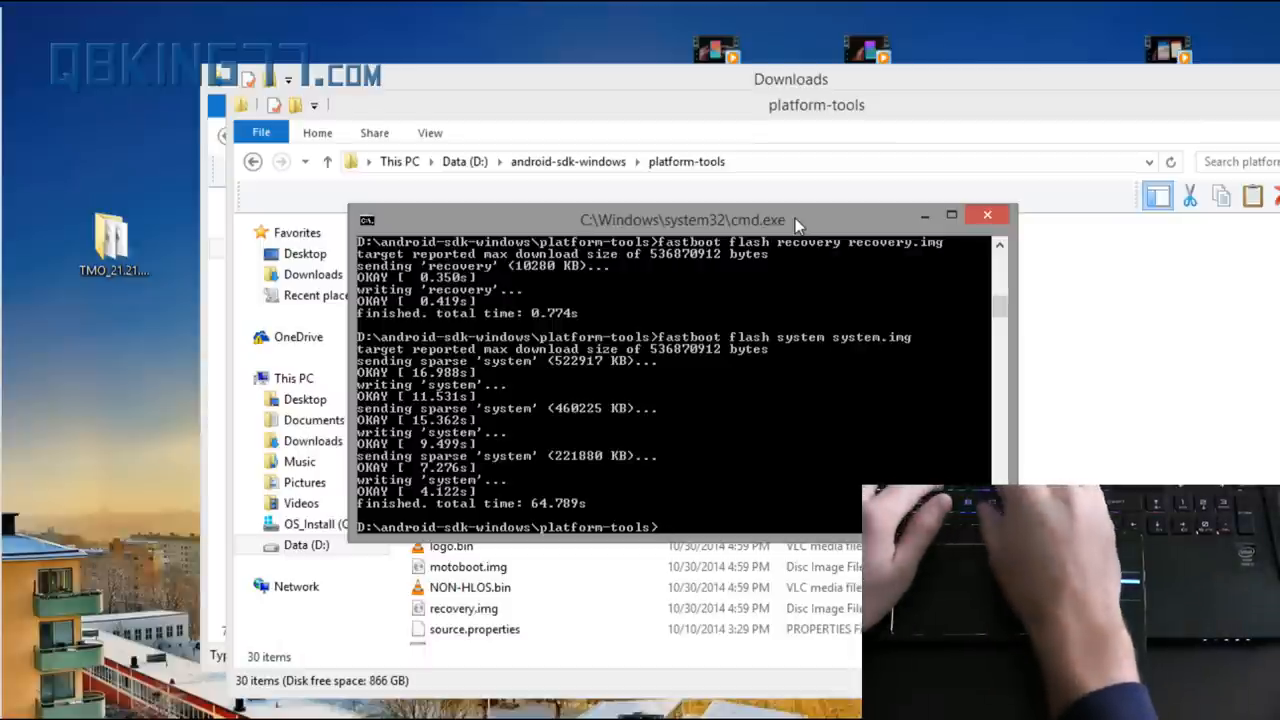
# Erase modemst1 and modemst2 with 'fastboot erase'.
pyautogui.write('fastboot')
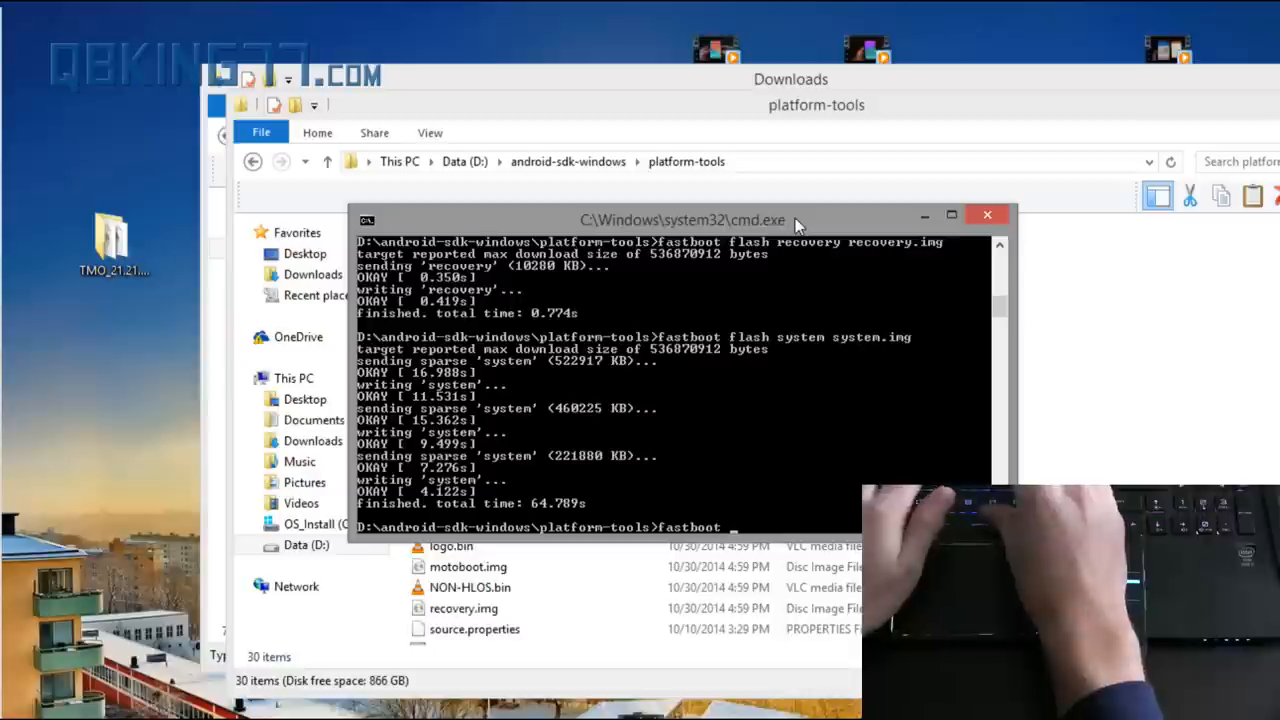
pyautogui.write('erase modemst1')
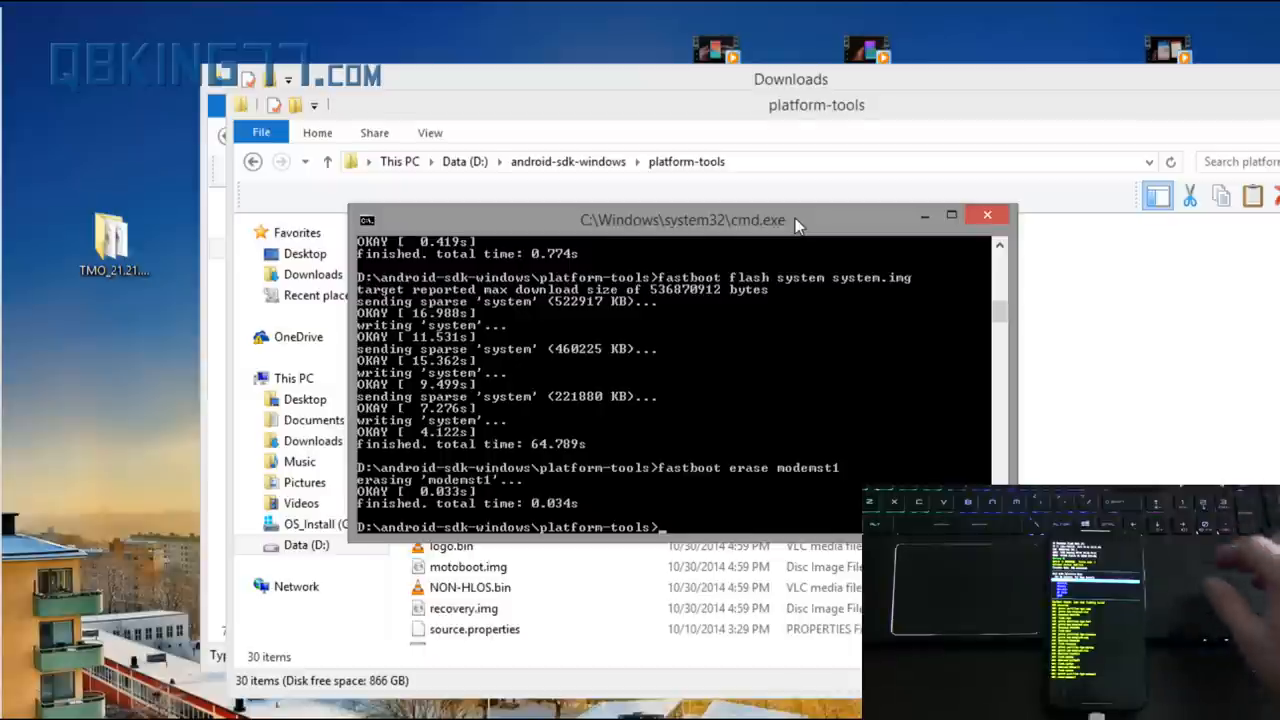
pyautogui.write('fastboot erase')
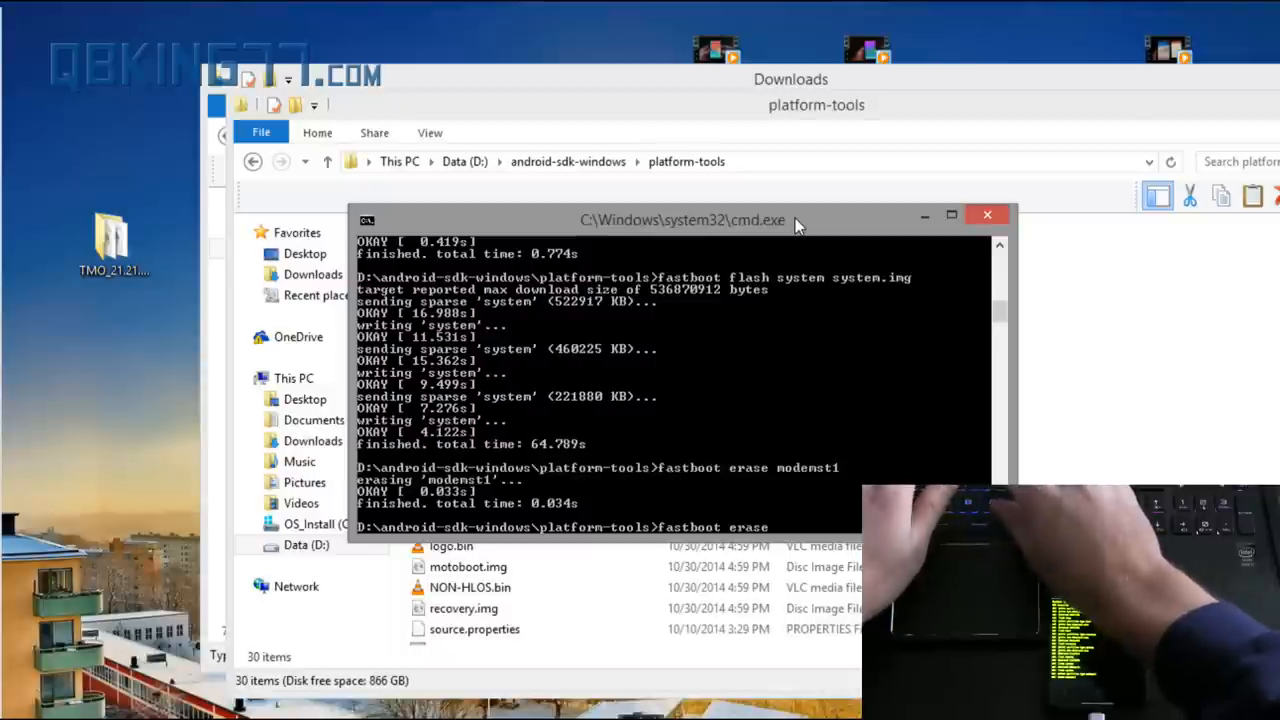
pyautogui.write('modemst2')
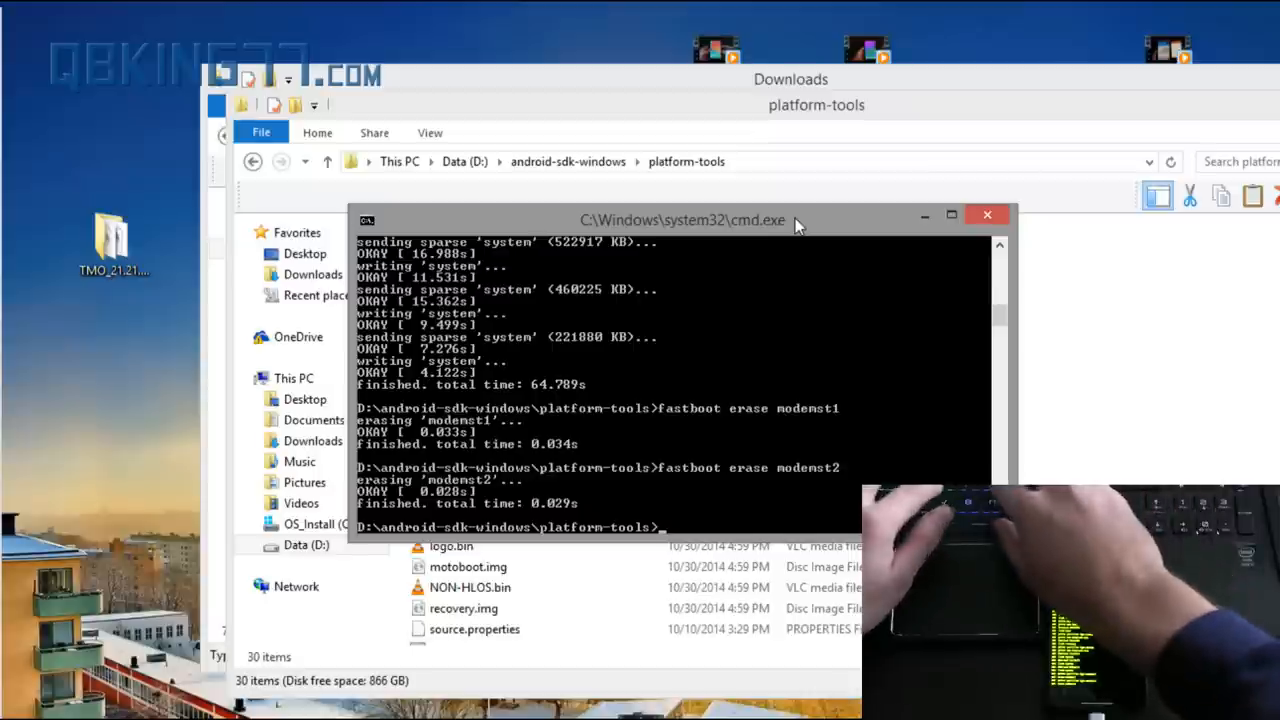
# Flash fsg.mbn and NON-HLOS.bin modem firmware with 'fastboot flash'.
pyautogui.write('fastboot flash')
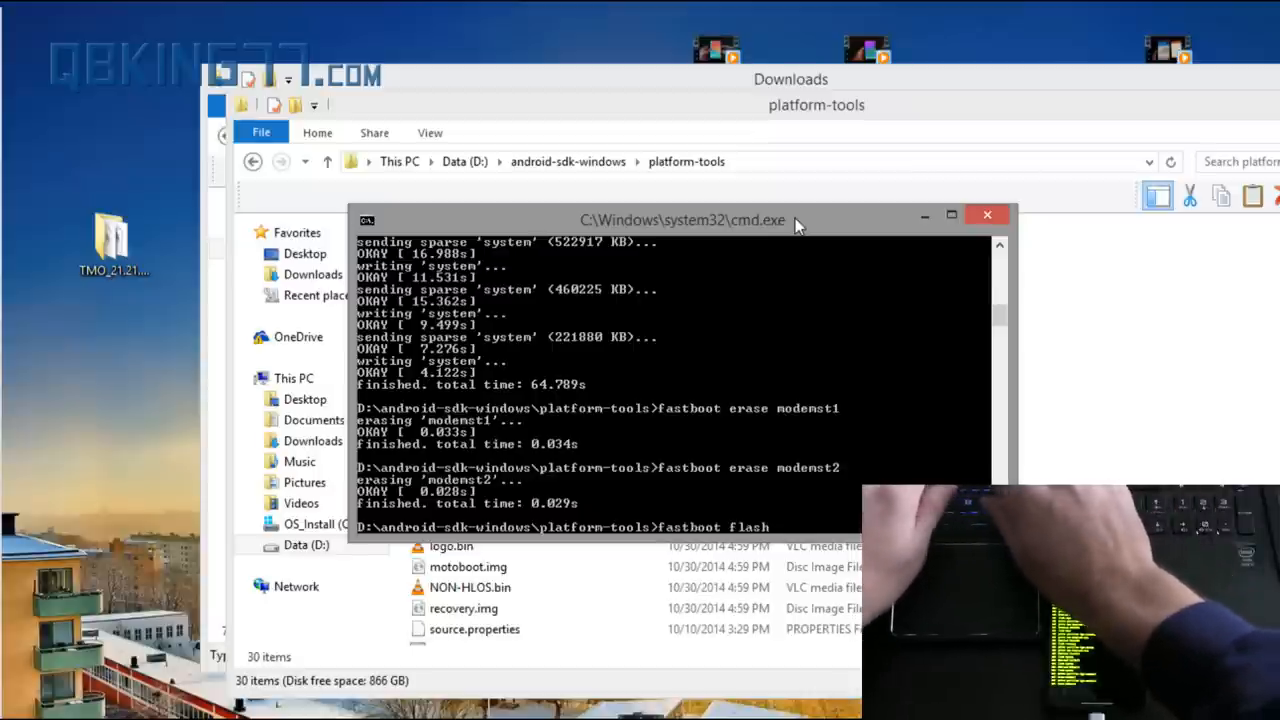
pyautogui.write('fsg fsg.mbn')
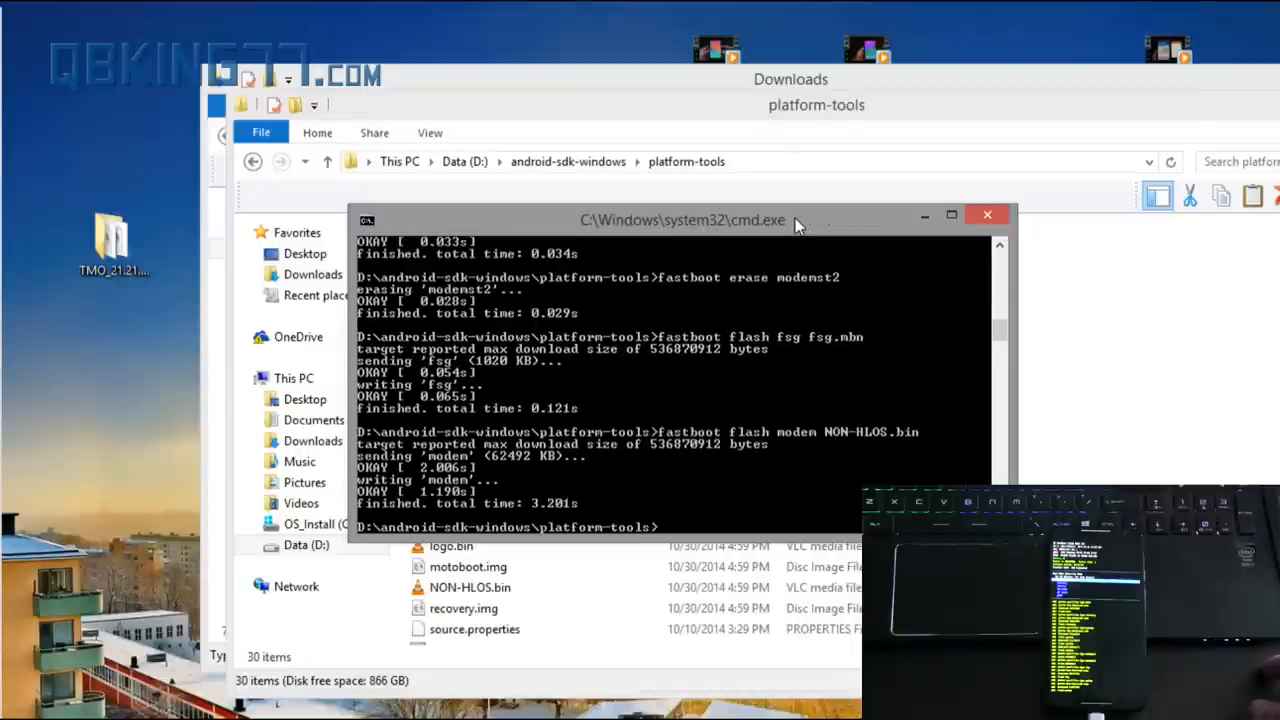
# Erase the userdata and cache partitions with fastboot, then reboot the phone.
pyautogui.write('fastboot erase userdata')
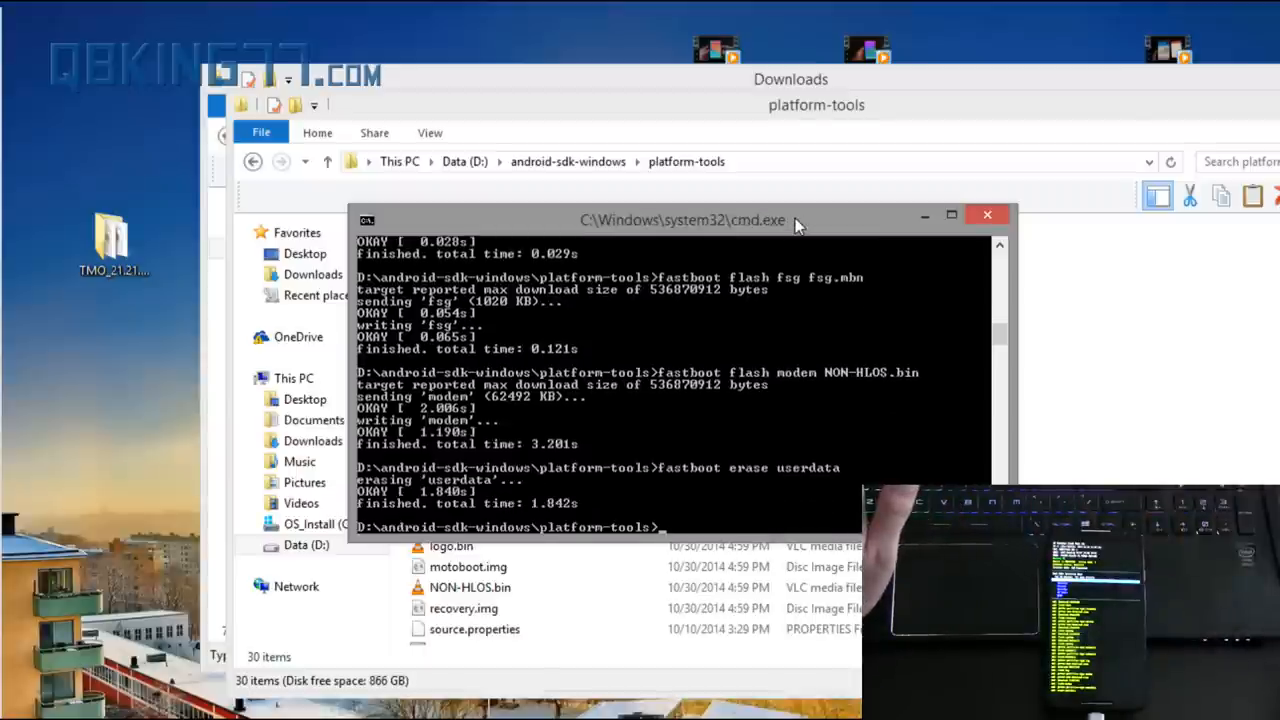
pyautogui.write('fastboot erase cache')
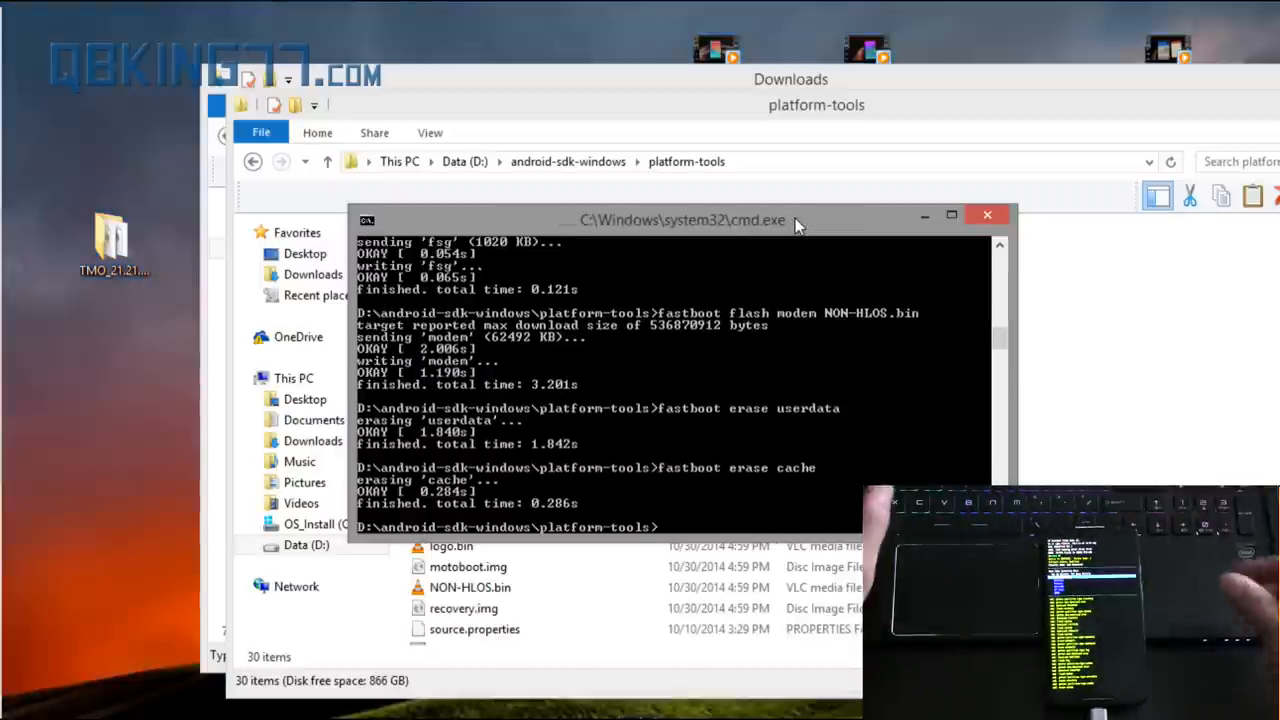
pyautogui.write('fastboot')
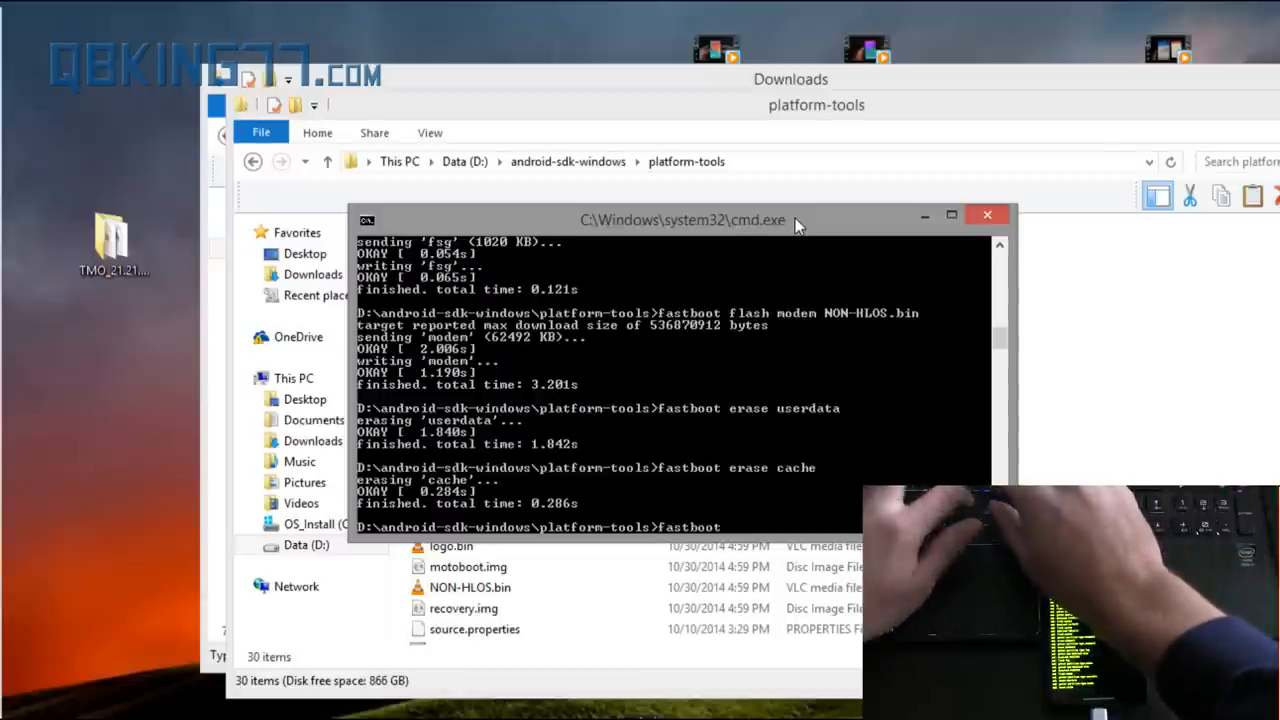
pyautogui.write('reboot')
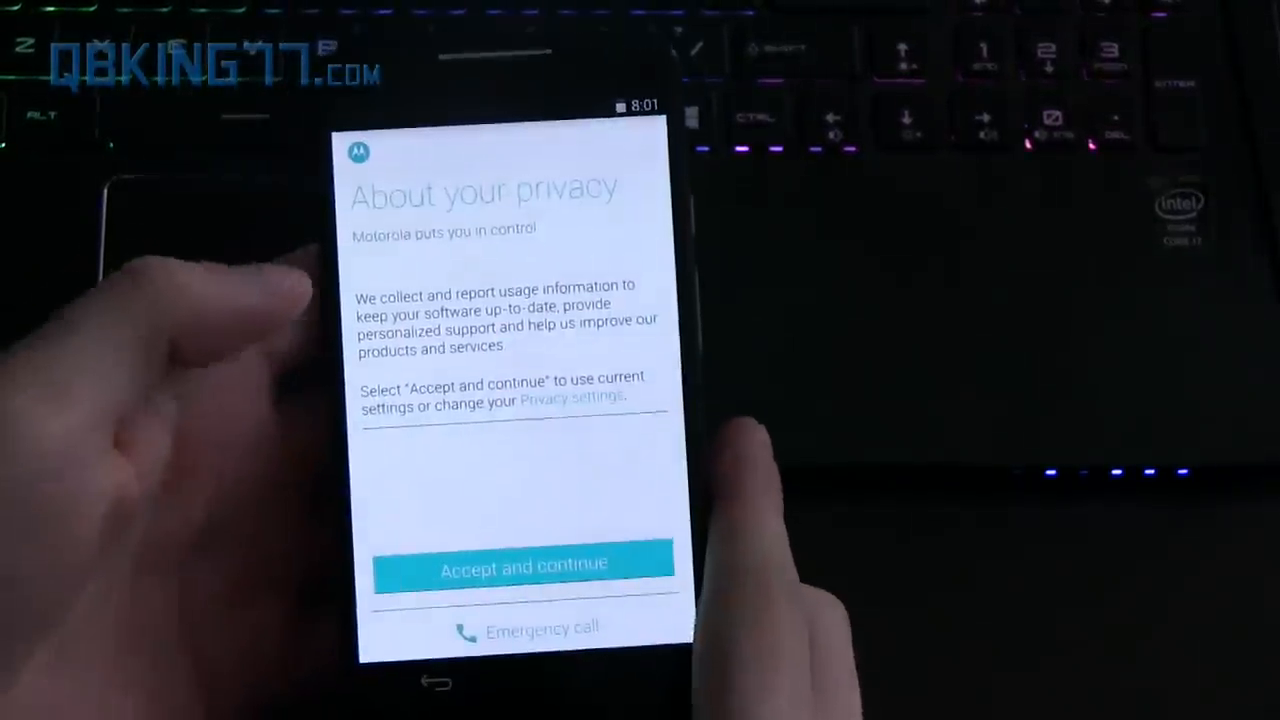
# Accept Motorola's privacy notice and answer the 'Got Google?' account question.
pyautogui.click(523, 563)
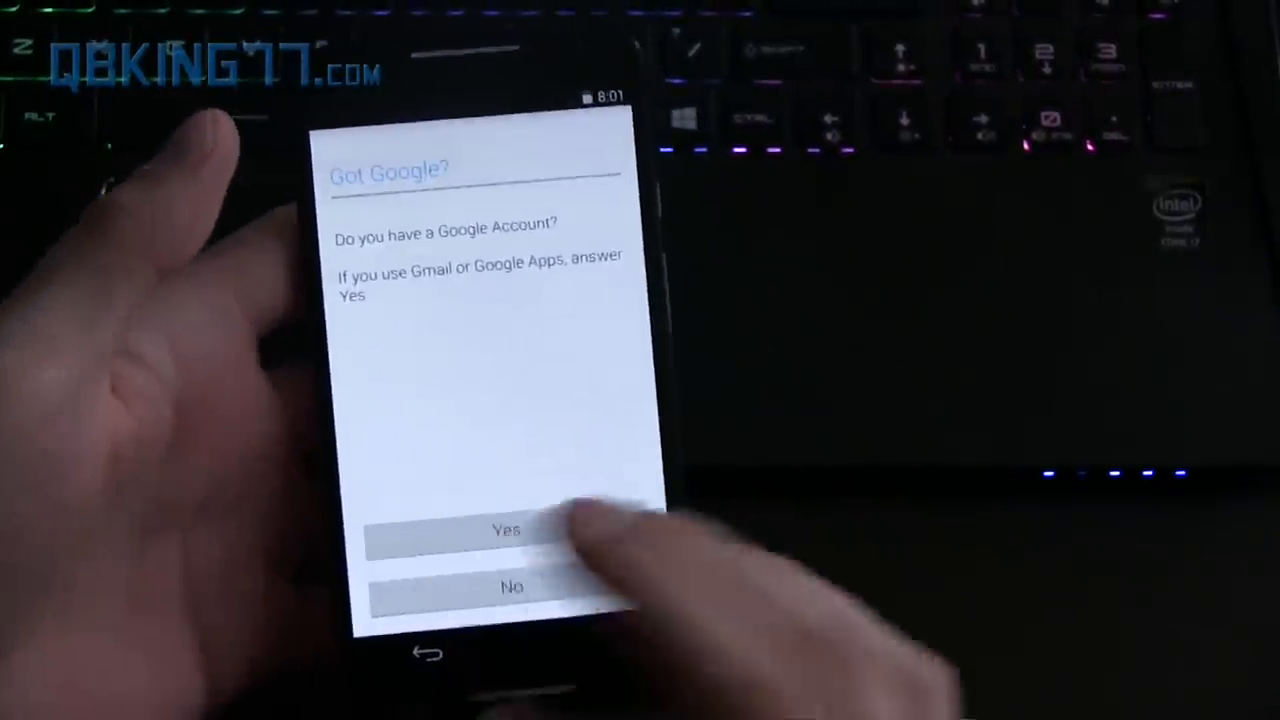
pyautogui.click(505, 530)
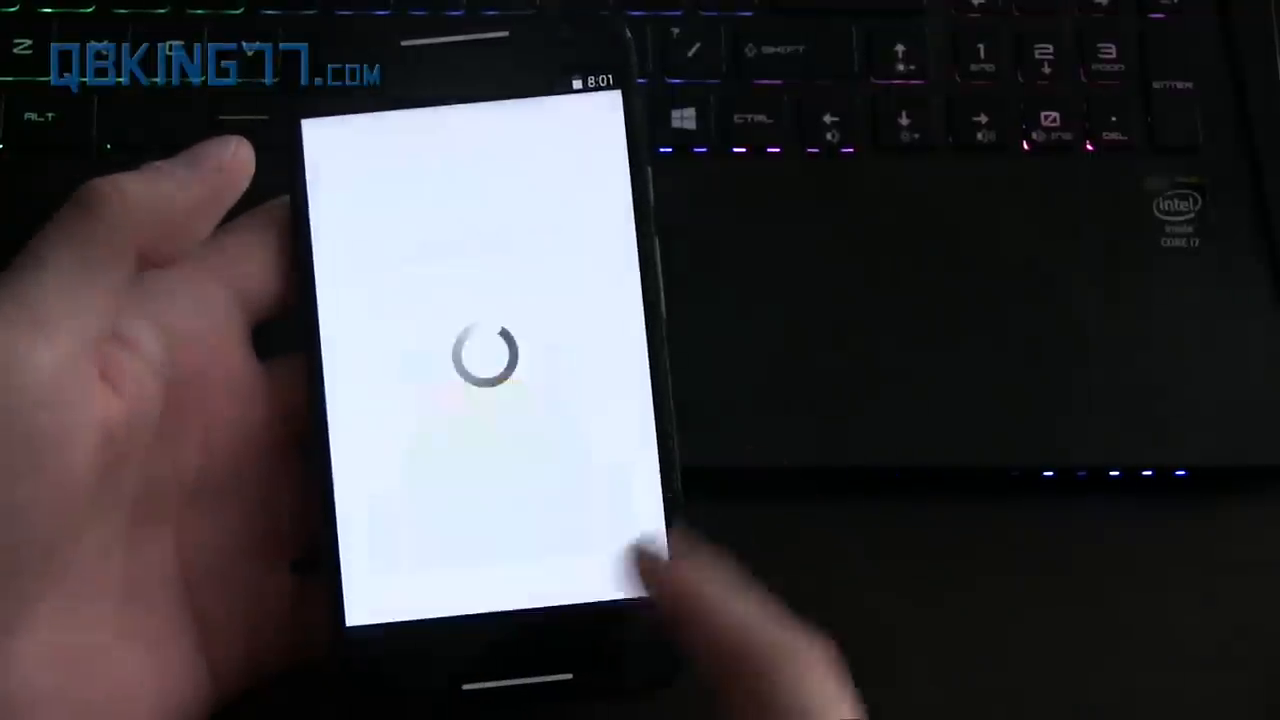